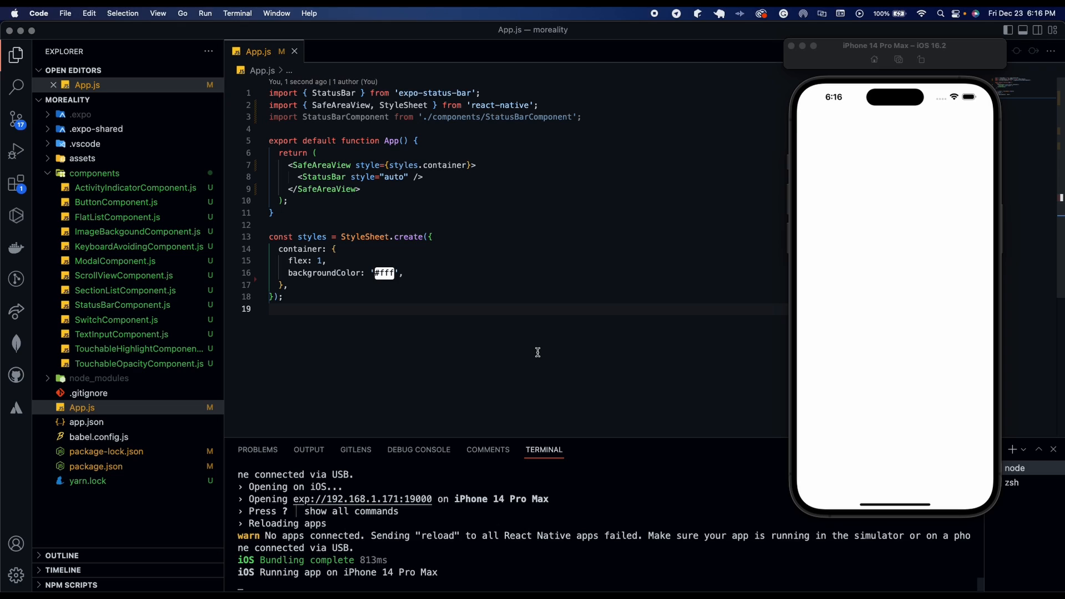
{"action": "mouse_move", "coordinate": [152, 175]}
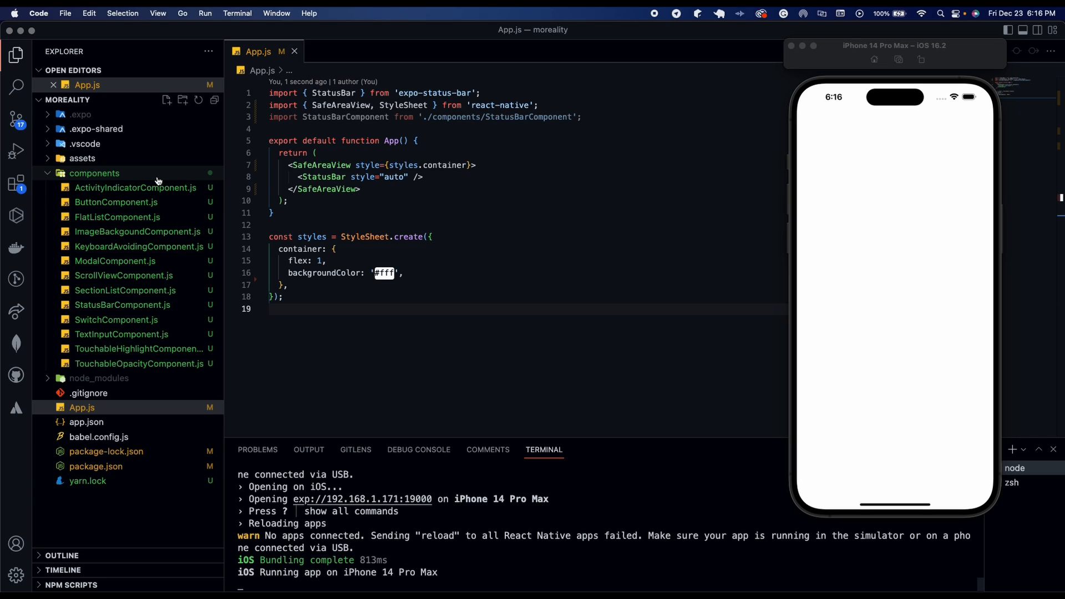
- Create RefreshControlComponent.js under components with a View-and-Text component boilerplate
{"action": "right_click", "coordinate": [94, 173]}
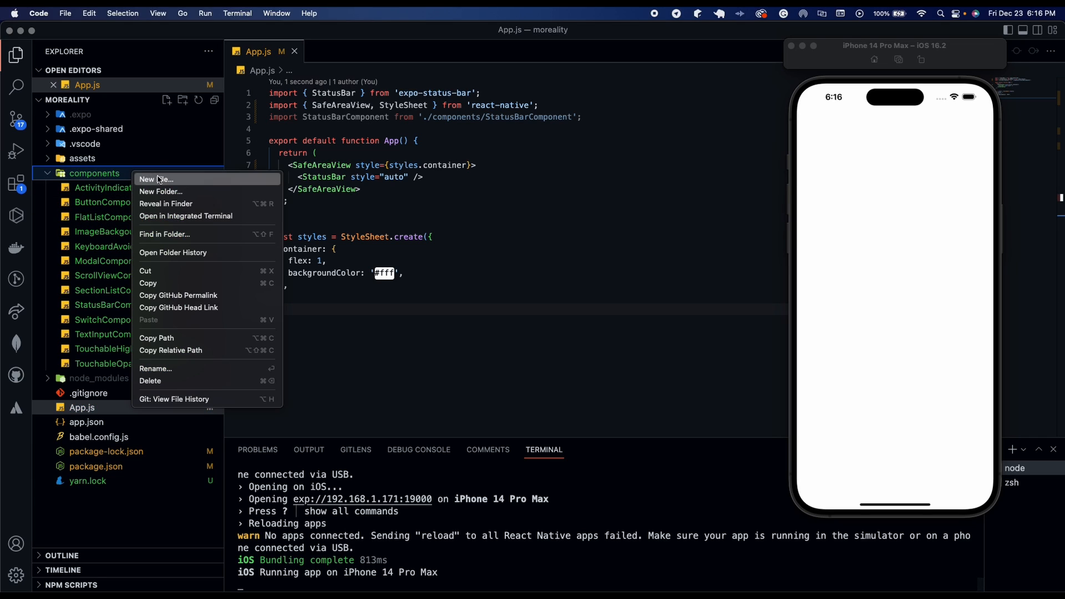
{"action": "left_click", "coordinate": [157, 179]}
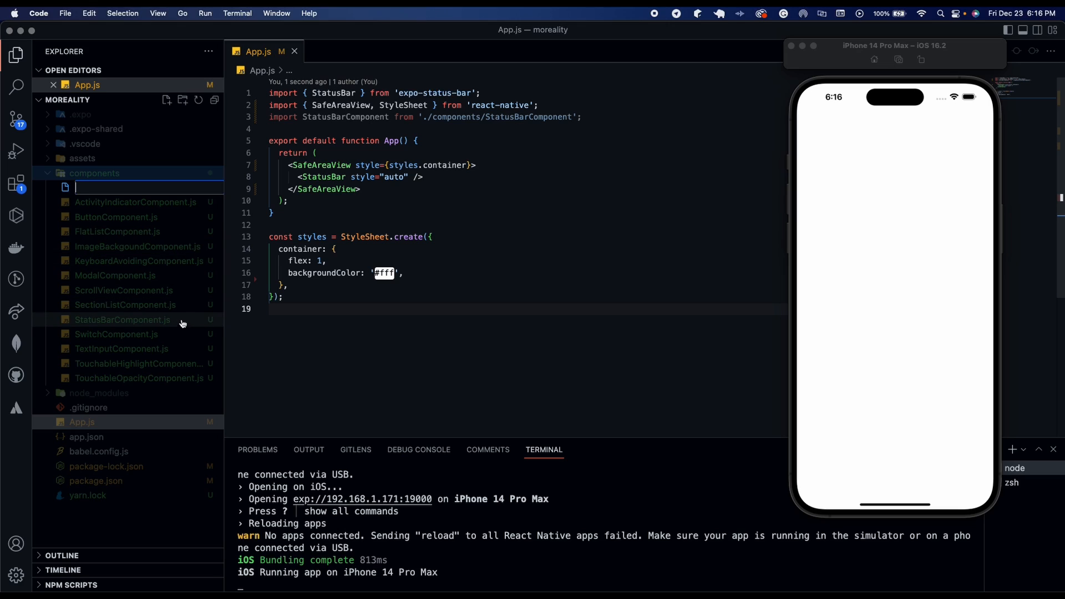
{"action": "type", "text": "Re"}
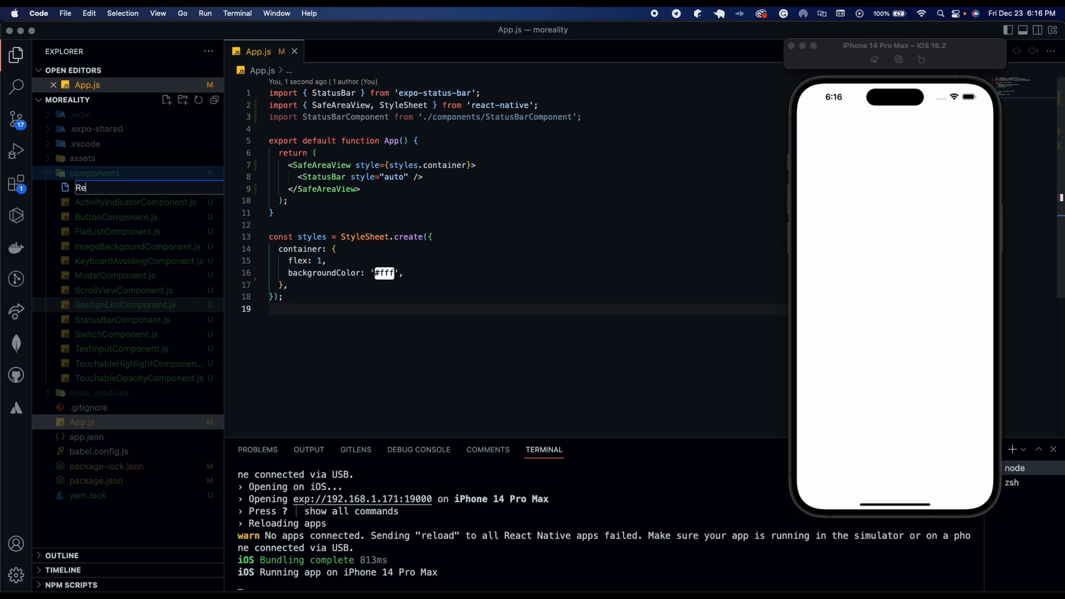
{"action": "type", "text": "freshControlZ"}
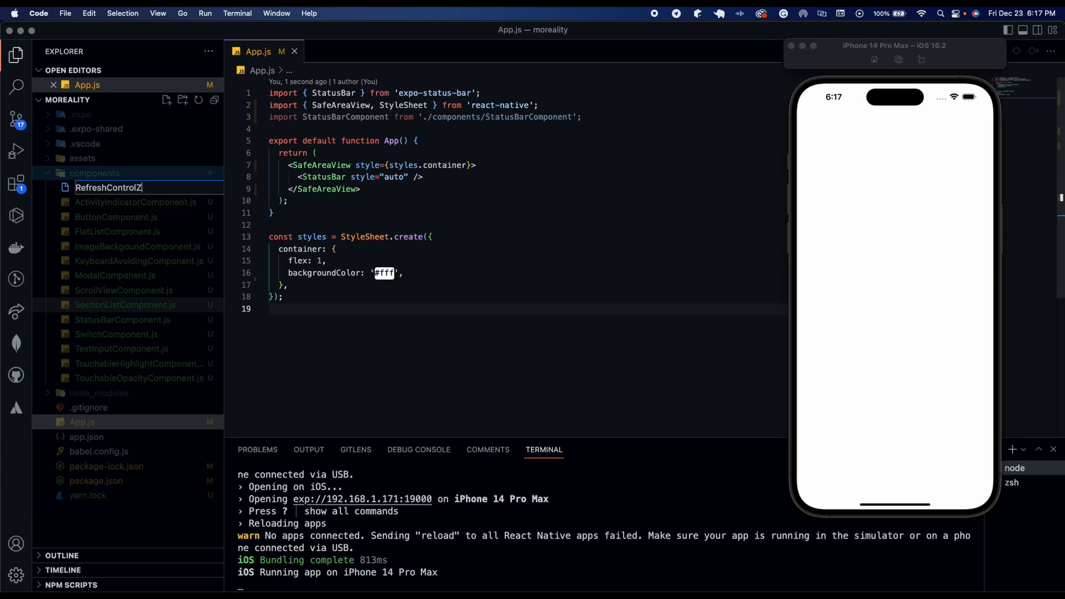
{"action": "type", "text": "Conm"}
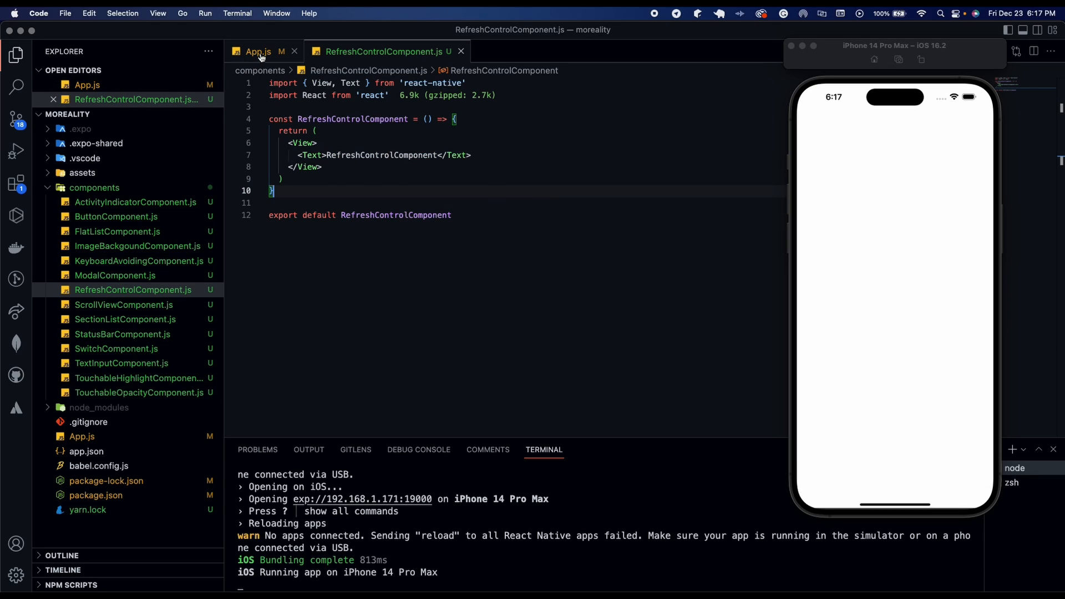
- Render <RefreshControlComponent /> in App.js with its auto-import, then return to the component file
{"action": "left_click", "coordinate": [259, 52]}
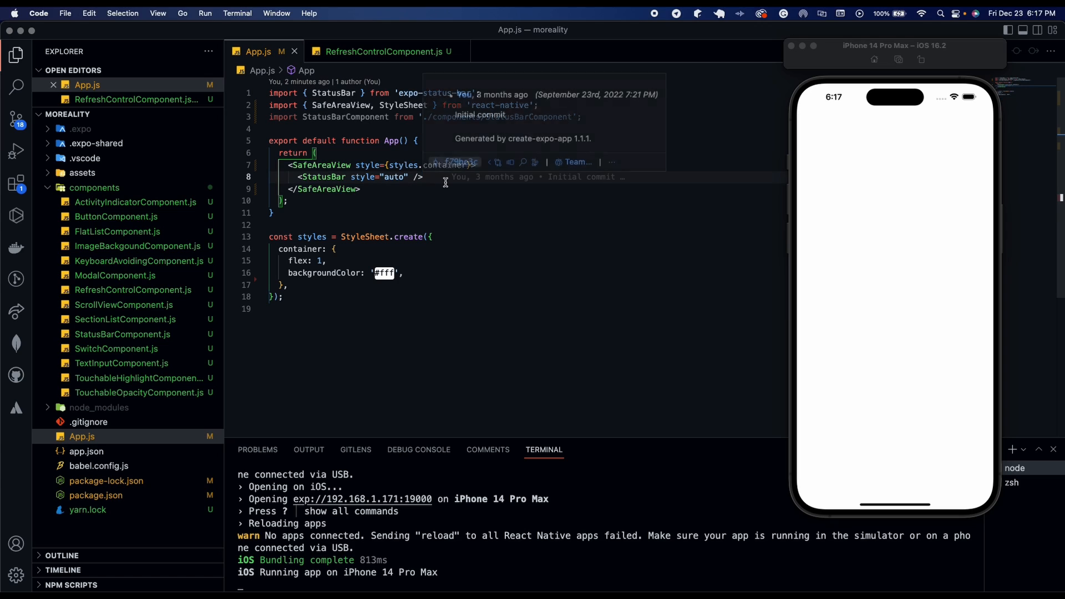
{"action": "type", "text": "<Refre"}
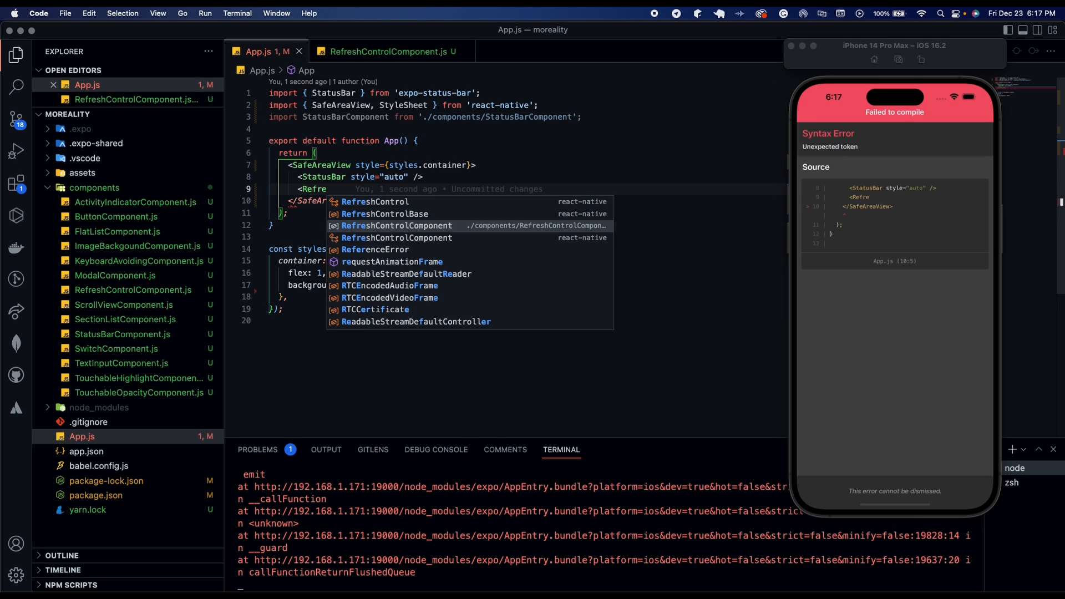
{"action": "left_click", "coordinate": [397, 225]}
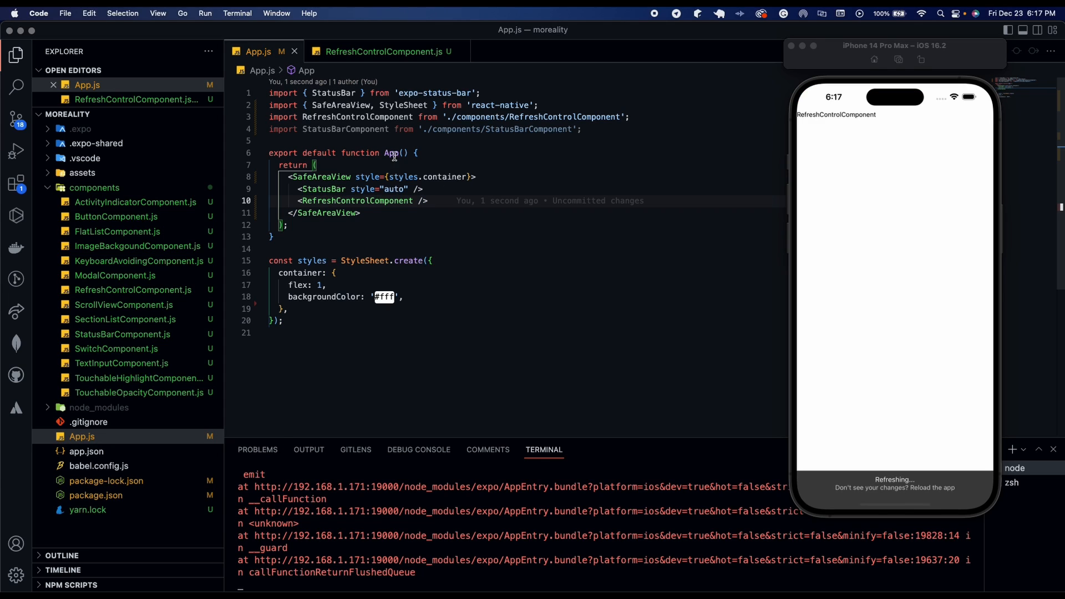
{"action": "left_click", "coordinate": [381, 51]}
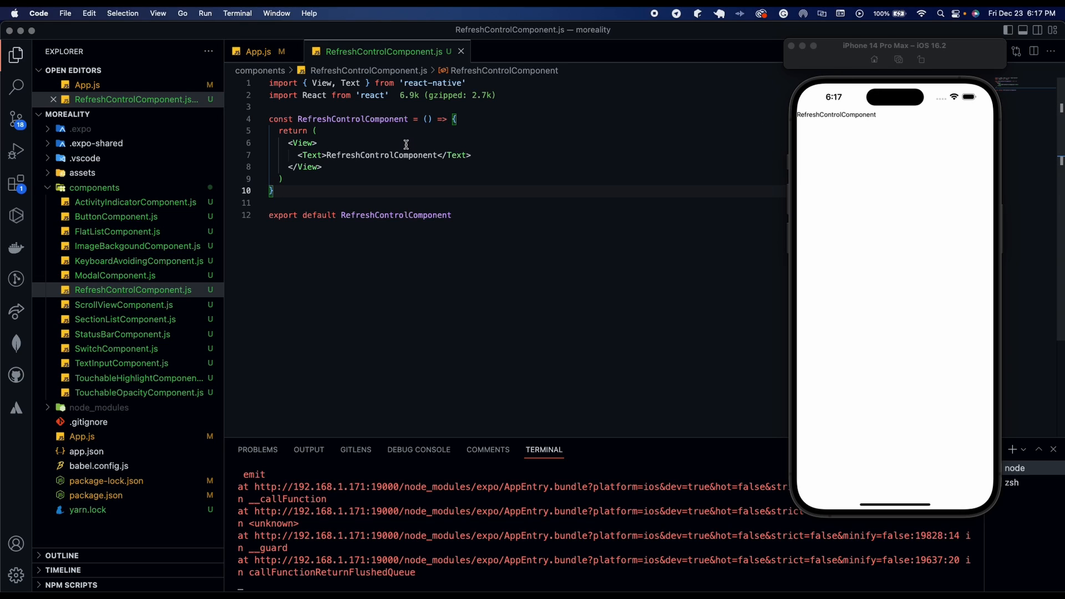
{"action": "mouse_move", "coordinate": [406, 144]}
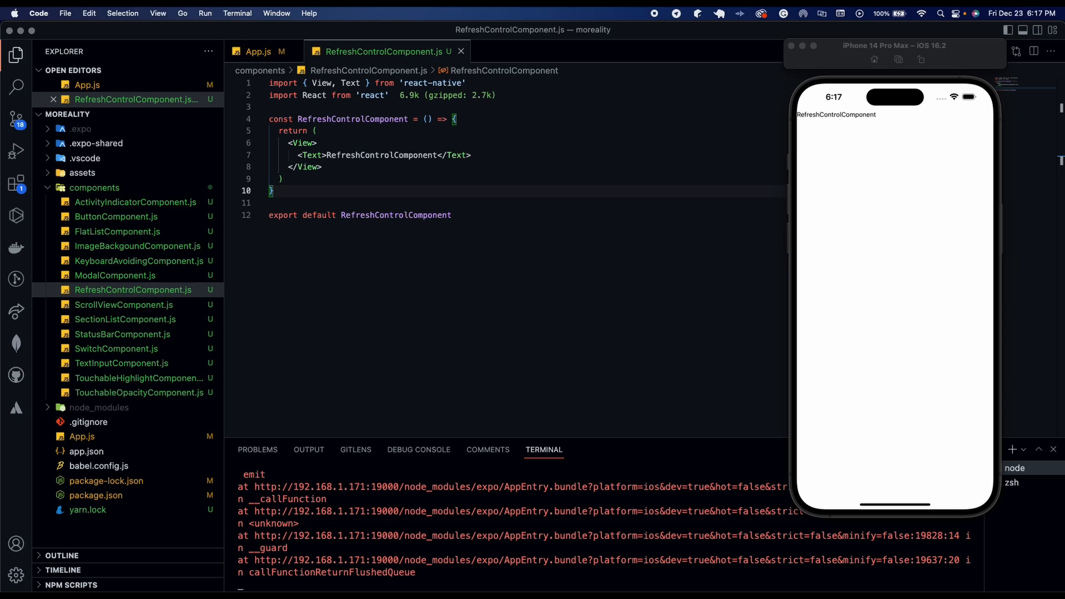
{"action": "mouse_move", "coordinate": [492, 155]}
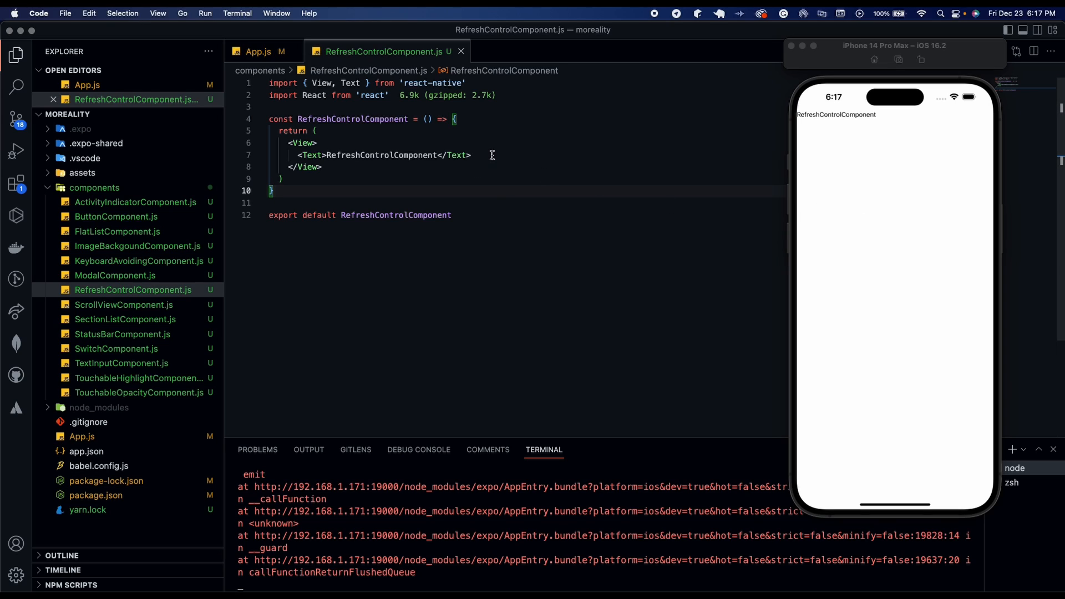
{"action": "mouse_move", "coordinate": [488, 108]}
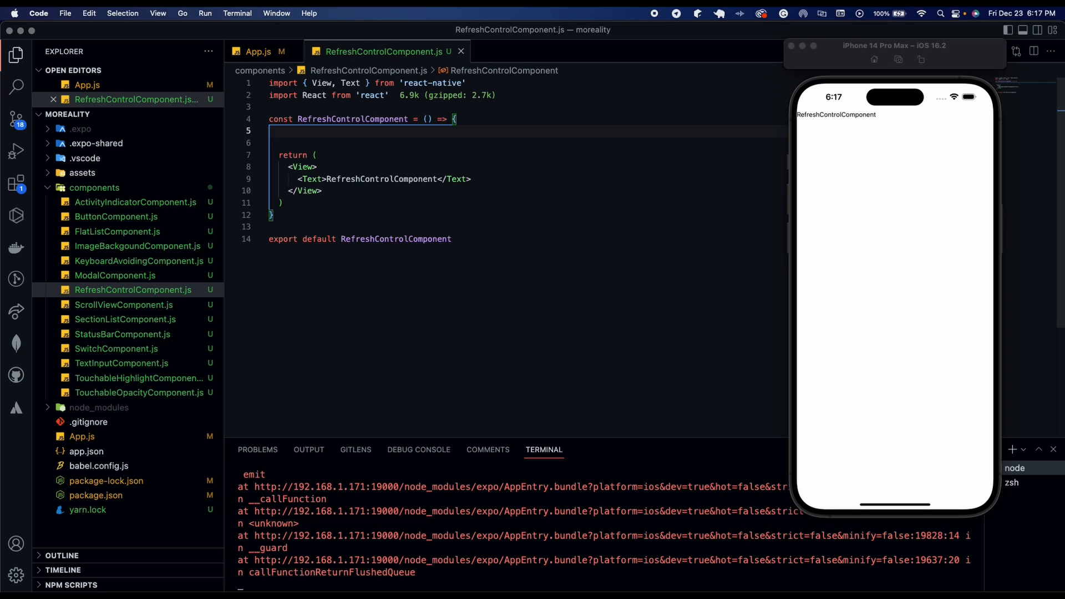
- Define const wait = (timeout) => returning a Promise resolved by setTimeout after timeout
{"action": "left_click", "coordinate": [279, 131]}
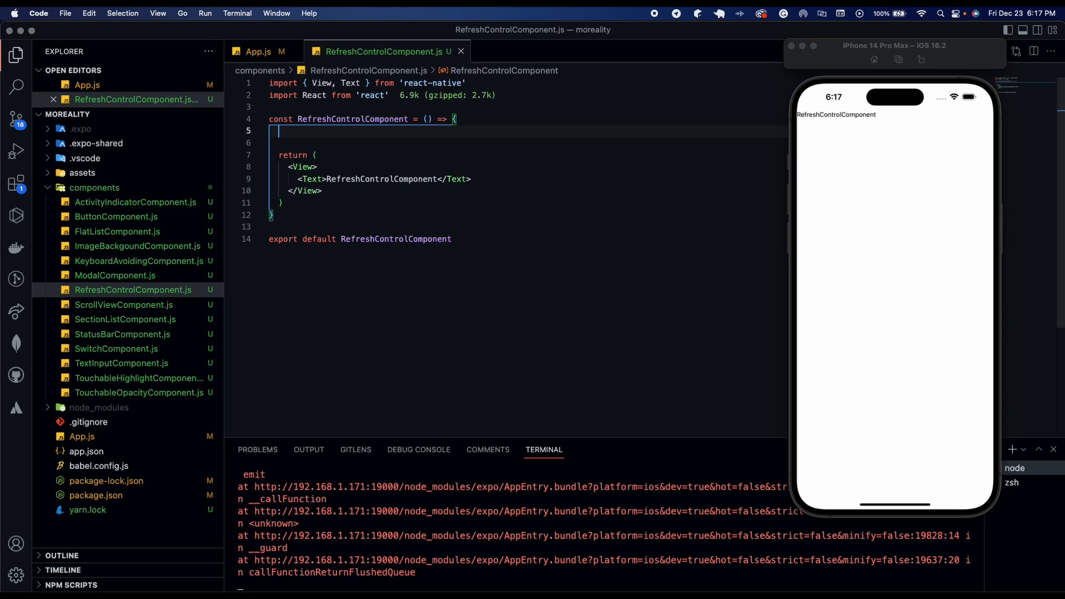
{"action": "type", "text": "const wait"}
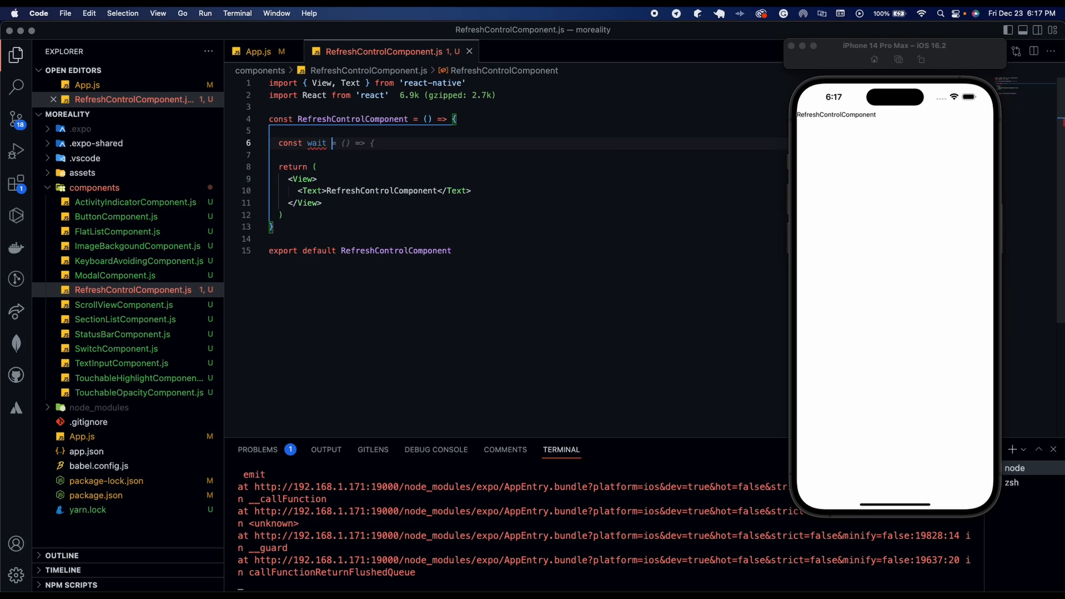
{"action": "type", "text": "(timeout) => {"}
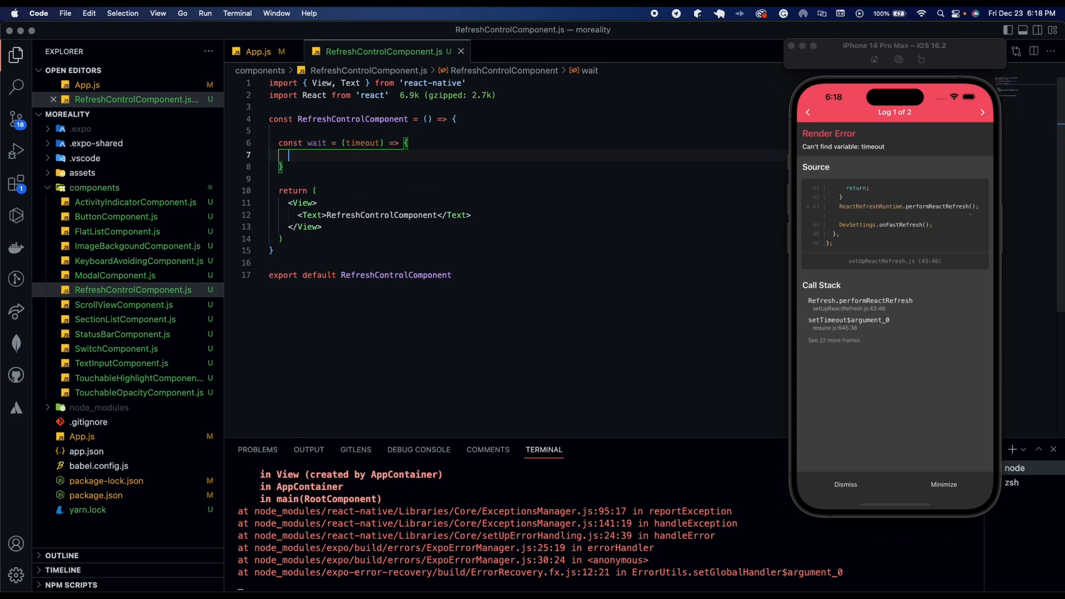
{"action": "left_click", "coordinate": [845, 485]}
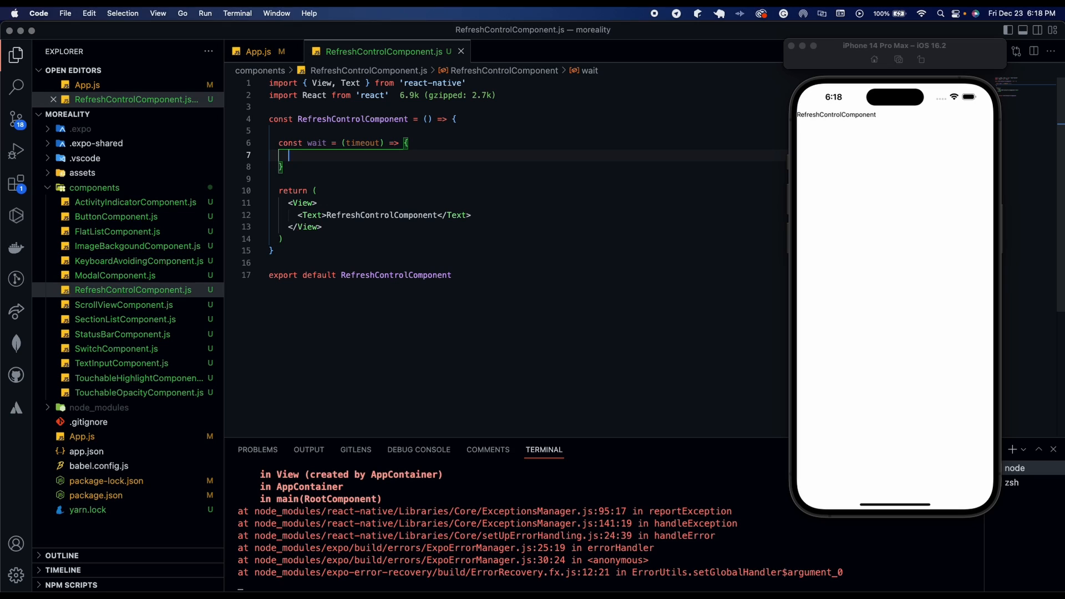
{"action": "type", "text": "return new Promise((resolve, reject) => {"}
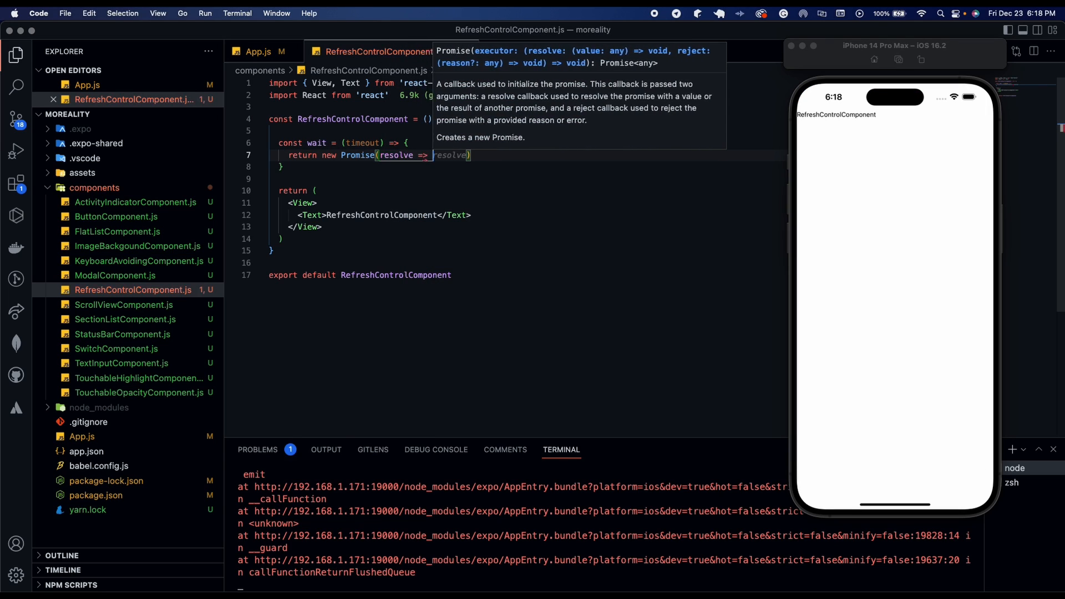
{"action": "type", "text": "setTimeout(resolve, timeout"}
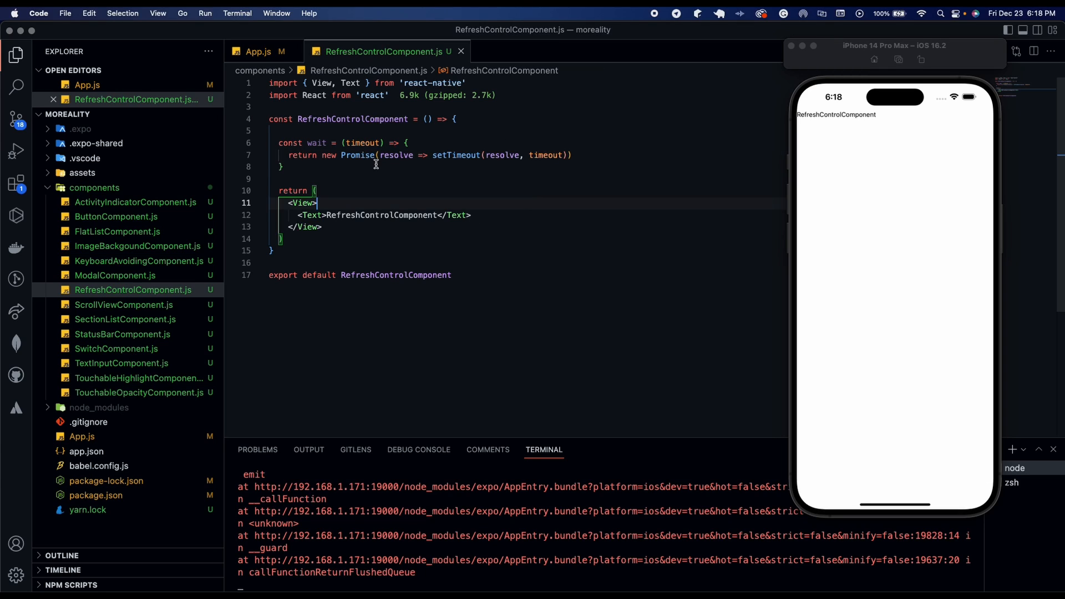
{"action": "mouse_move", "coordinate": [477, 141]}
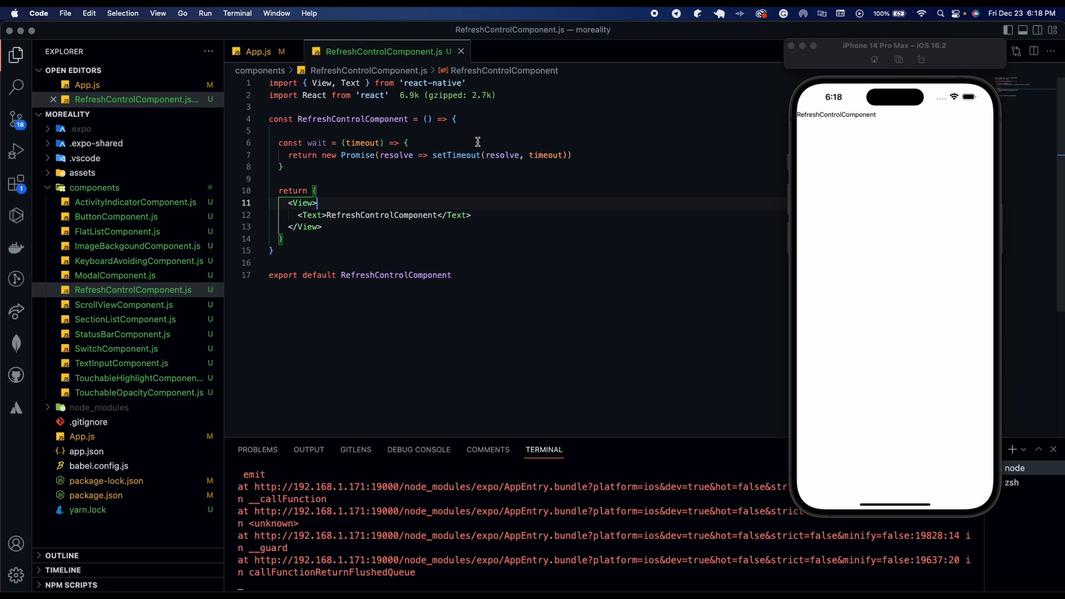
{"action": "mouse_move", "coordinate": [313, 181]}
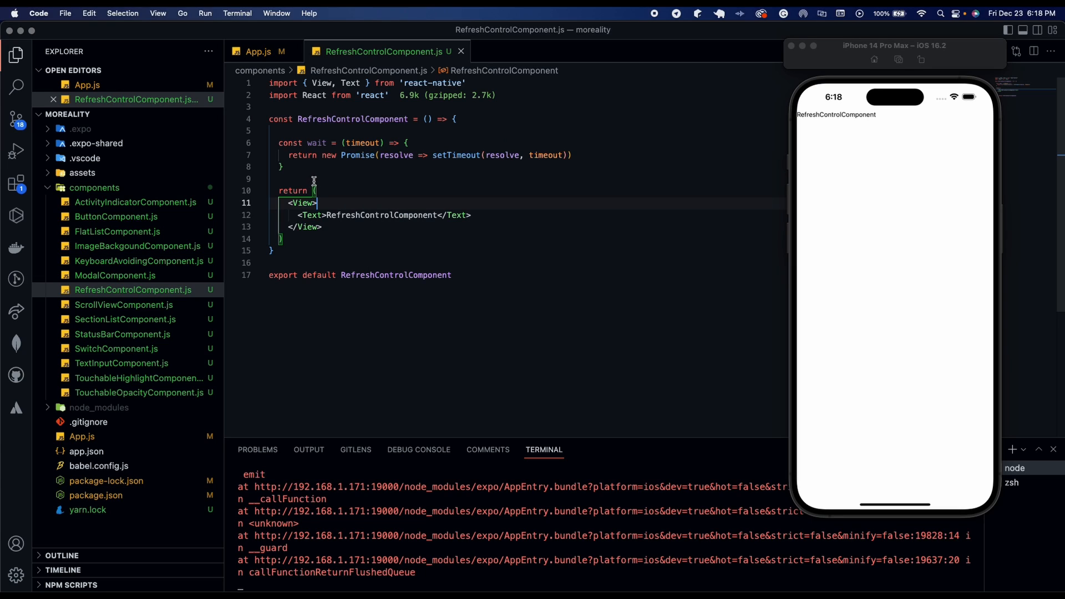
{"action": "mouse_move", "coordinate": [346, 152]}
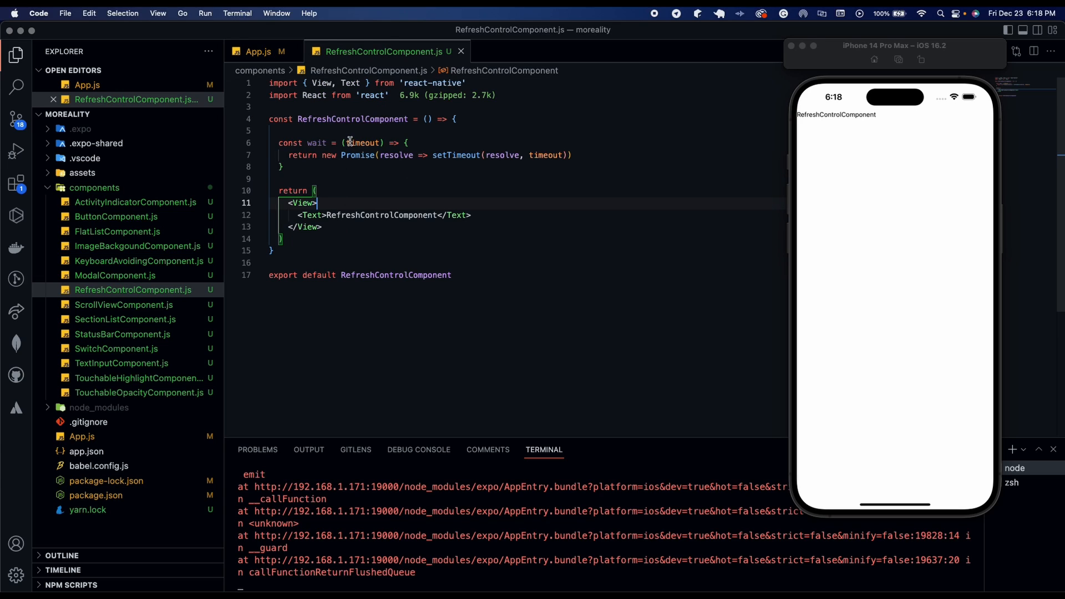
- Declare const [refreshing, setRefreshing] = useState(false); with useState imported from React
{"action": "left_click", "coordinate": [455, 119]}
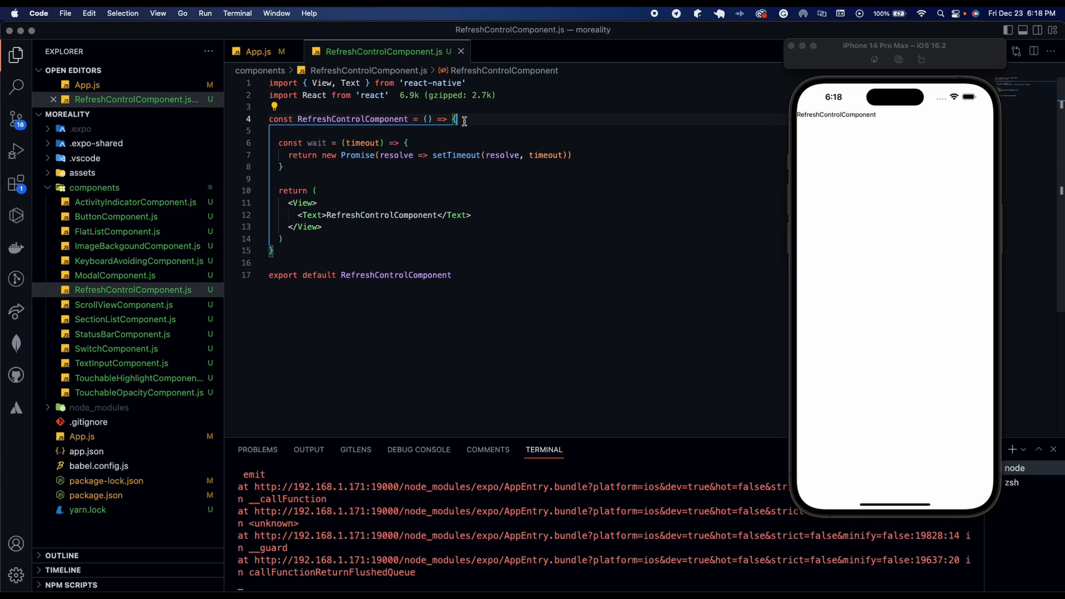
{"action": "type", "text": "use"}
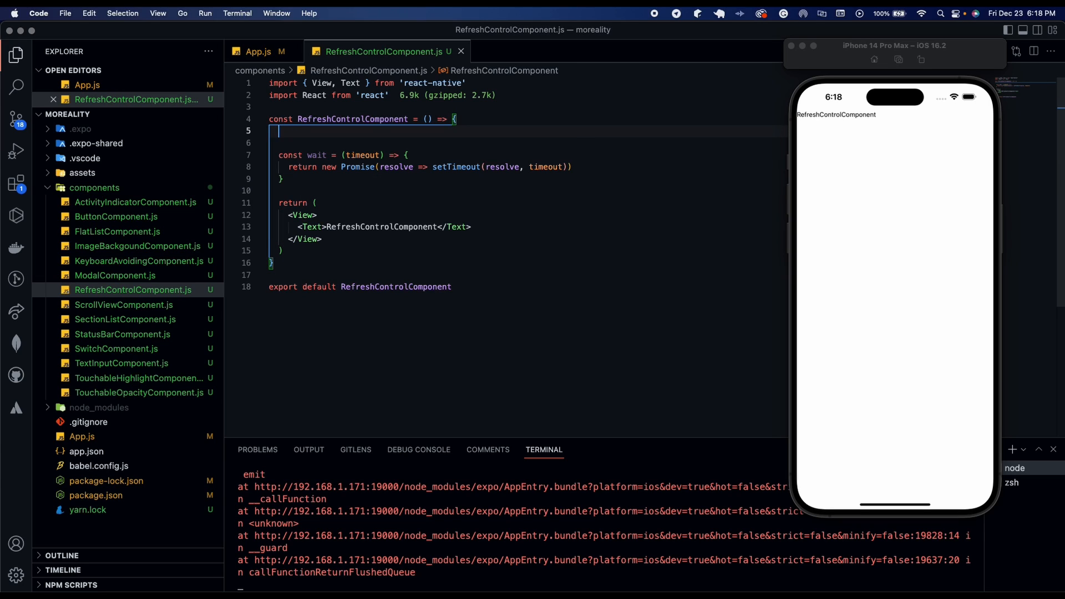
{"action": "type", "text": "const ["}
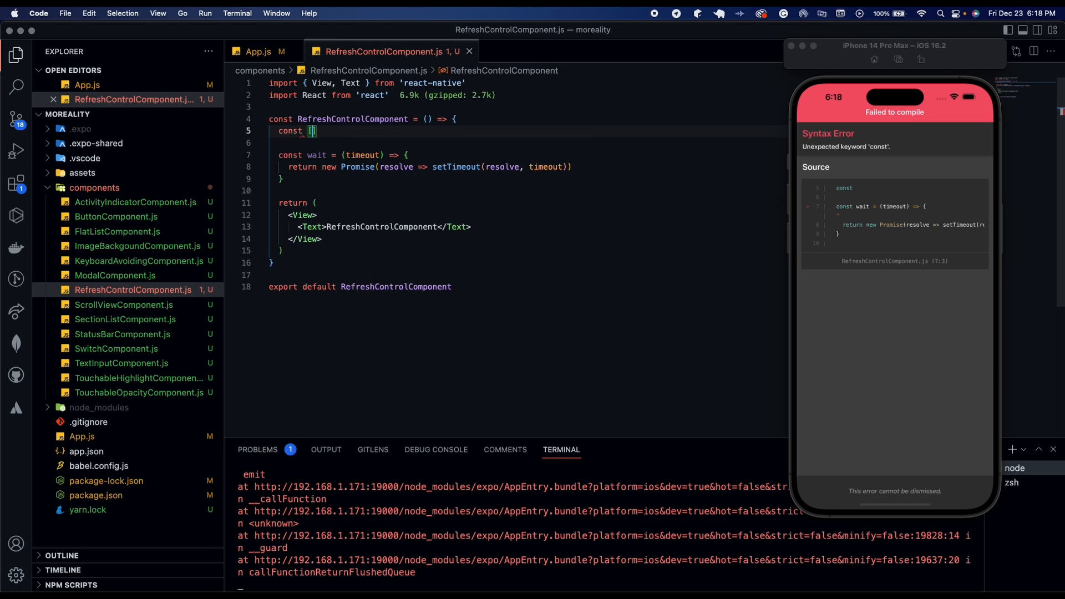
{"action": "type", "text": "refreshing"}
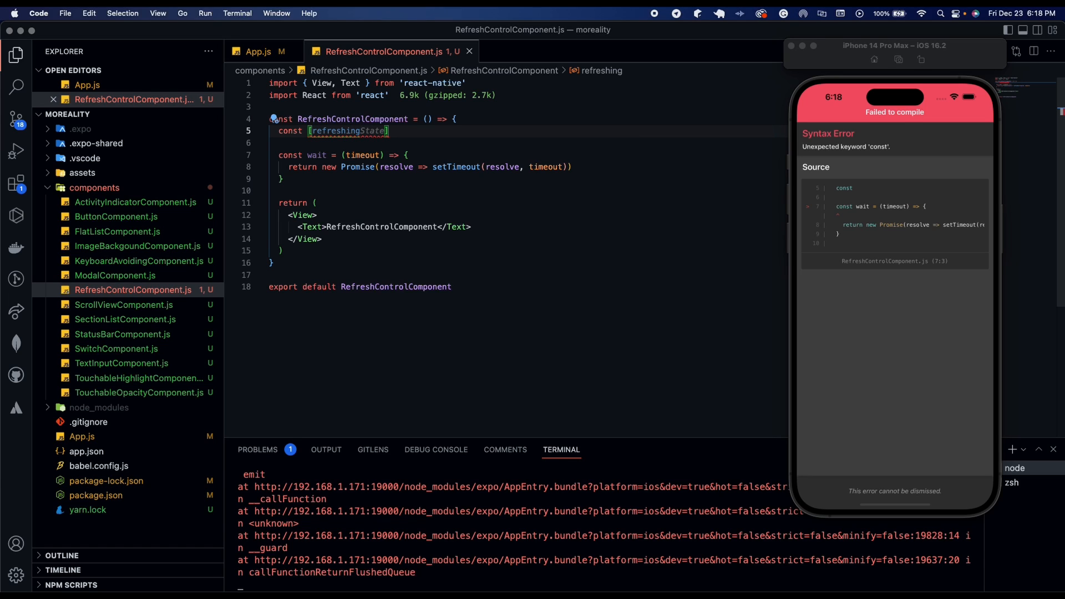
{"action": "type", "text": ", setRefreshing"}
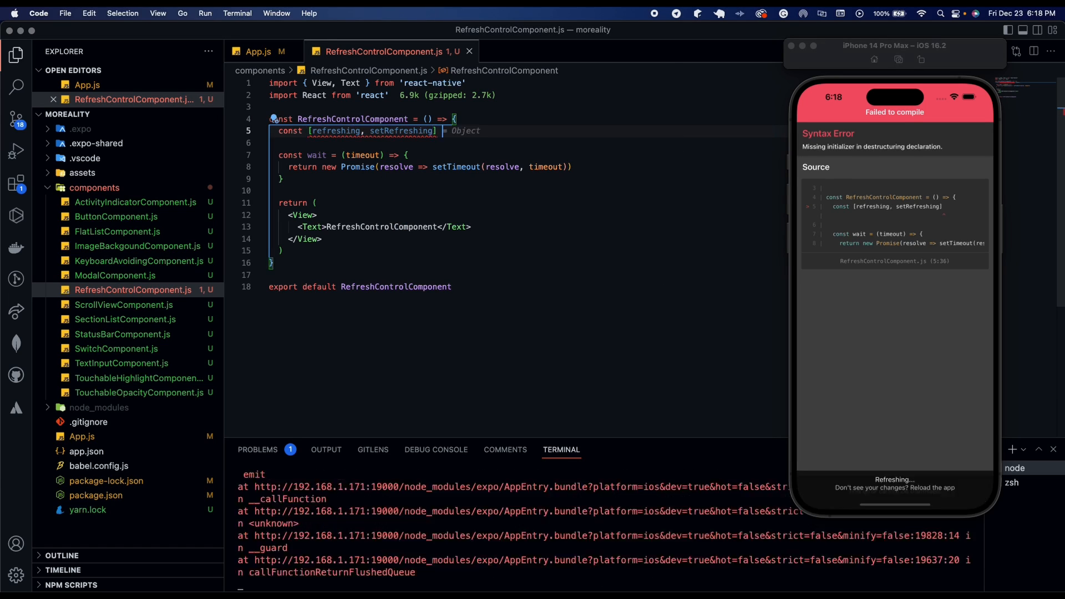
{"action": "type", "text": "useState(false"}
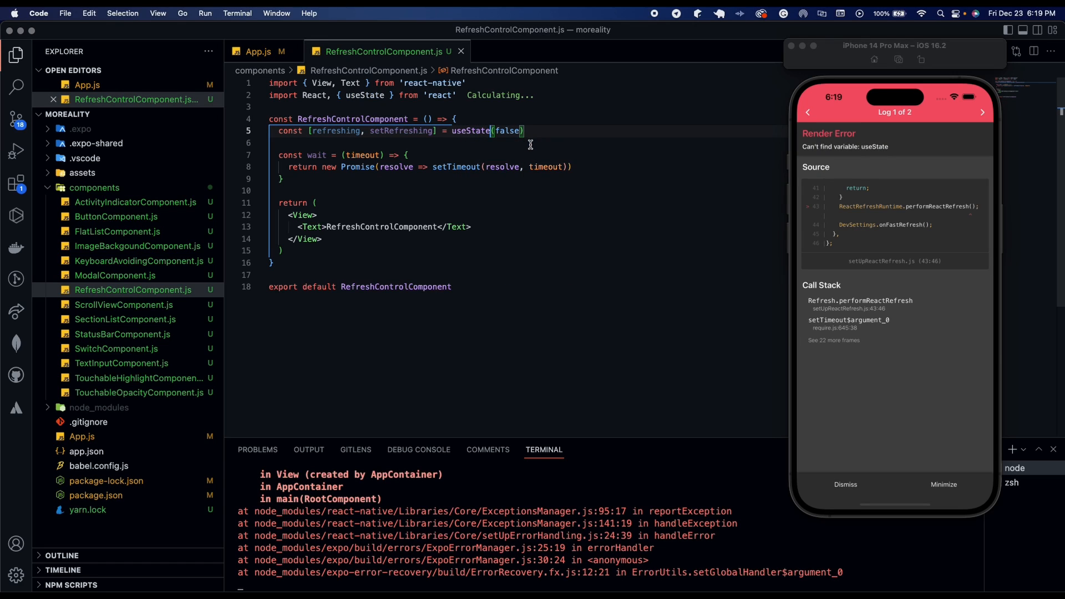
{"action": "left_click", "coordinate": [846, 485]}
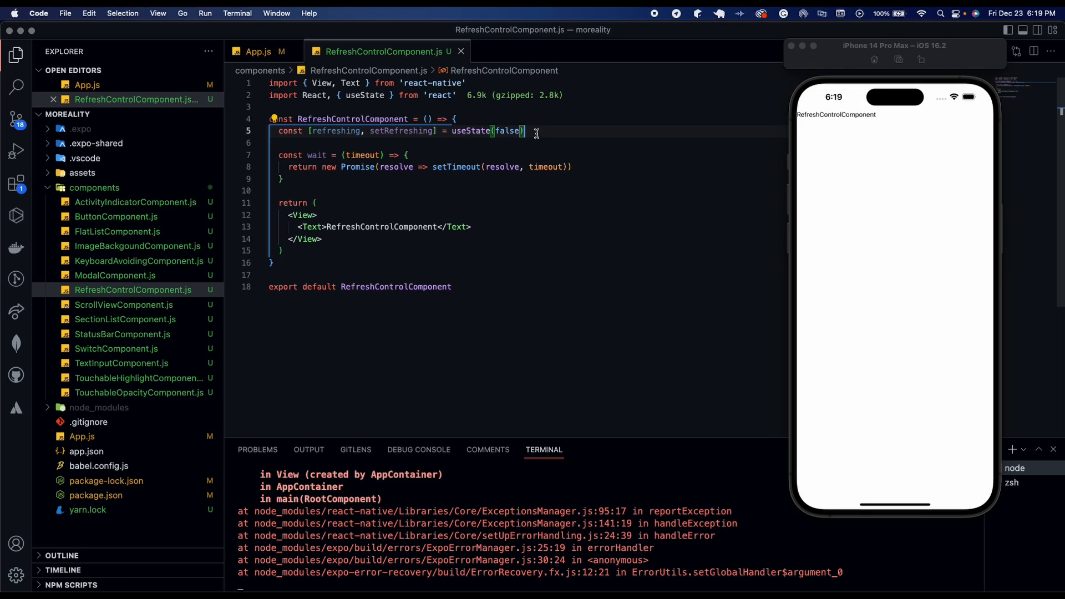
{"action": "type", "text": ";"}
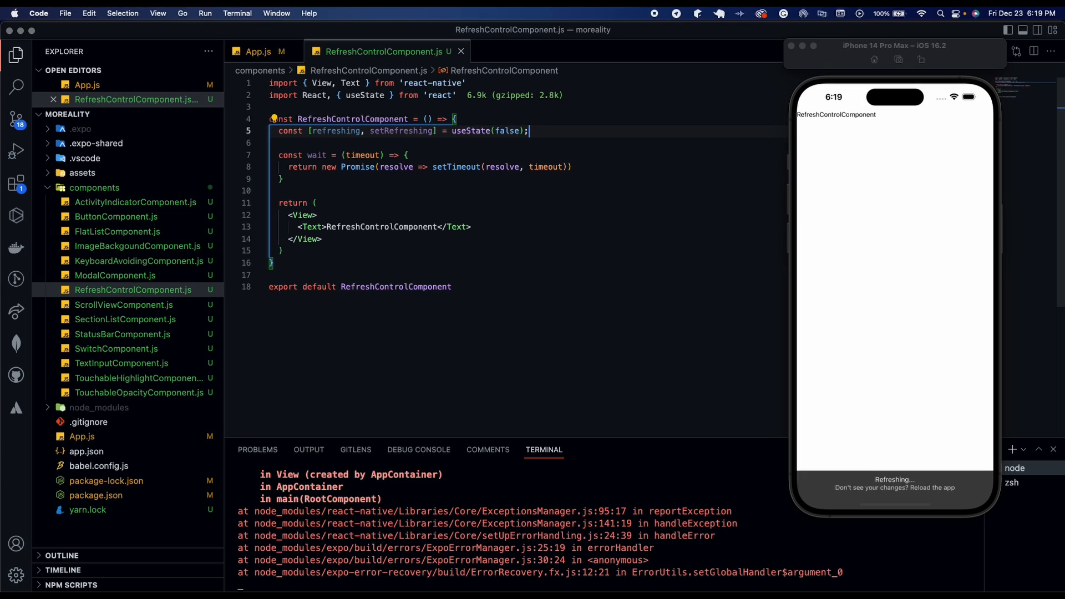
- Start const onRefresh = useCallback(() => { ... }) that calls setRefreshing(true)
{"action": "scroll", "scroll_direction": "up", "scroll_amount": 3}
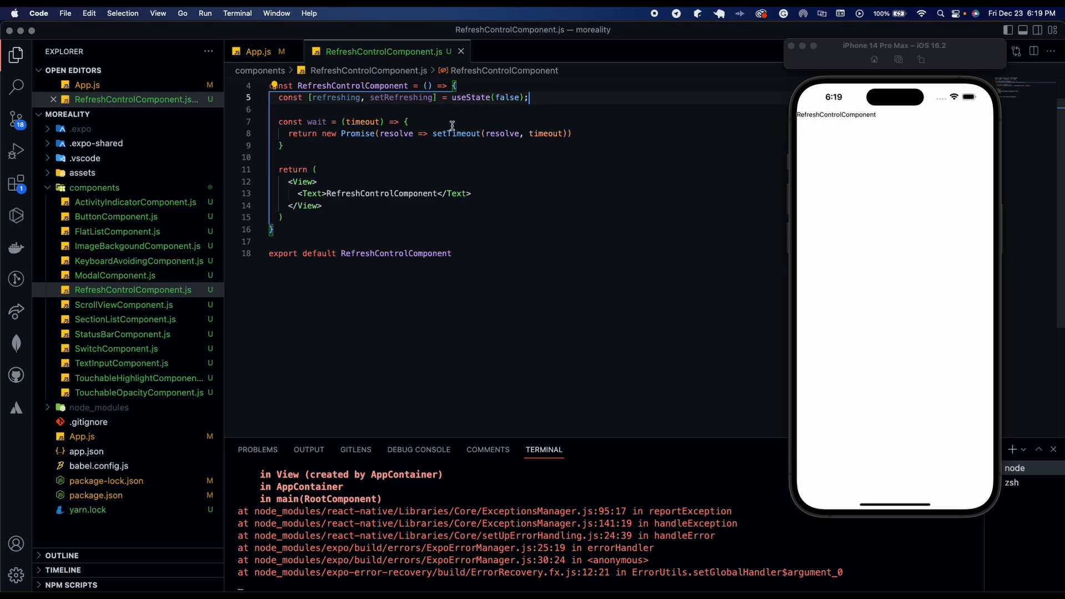
{"action": "left_click", "coordinate": [280, 146]}
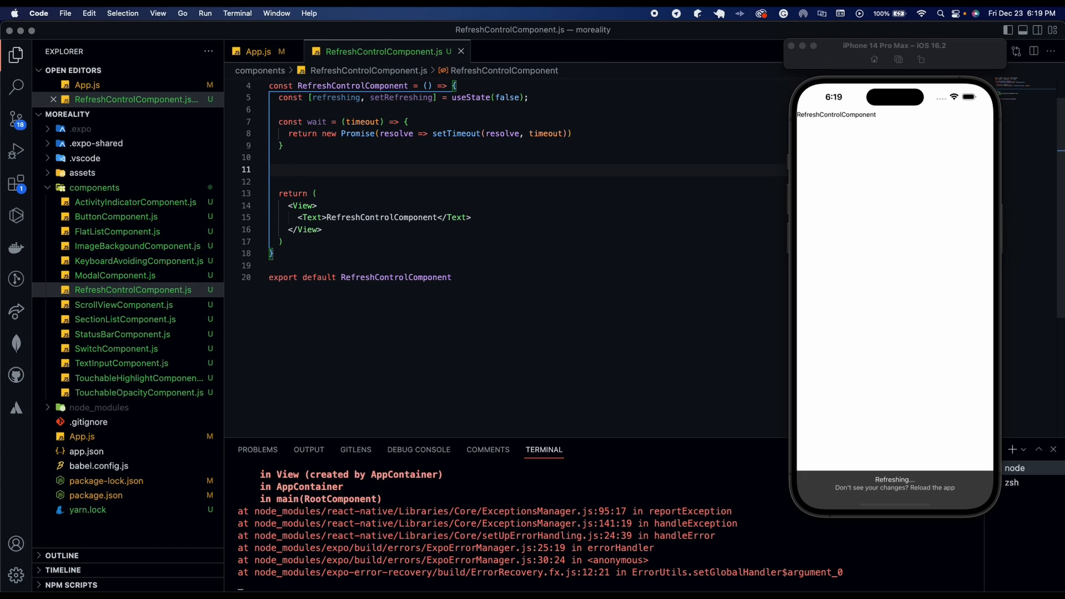
{"action": "type", "text": "onRefresh ="}
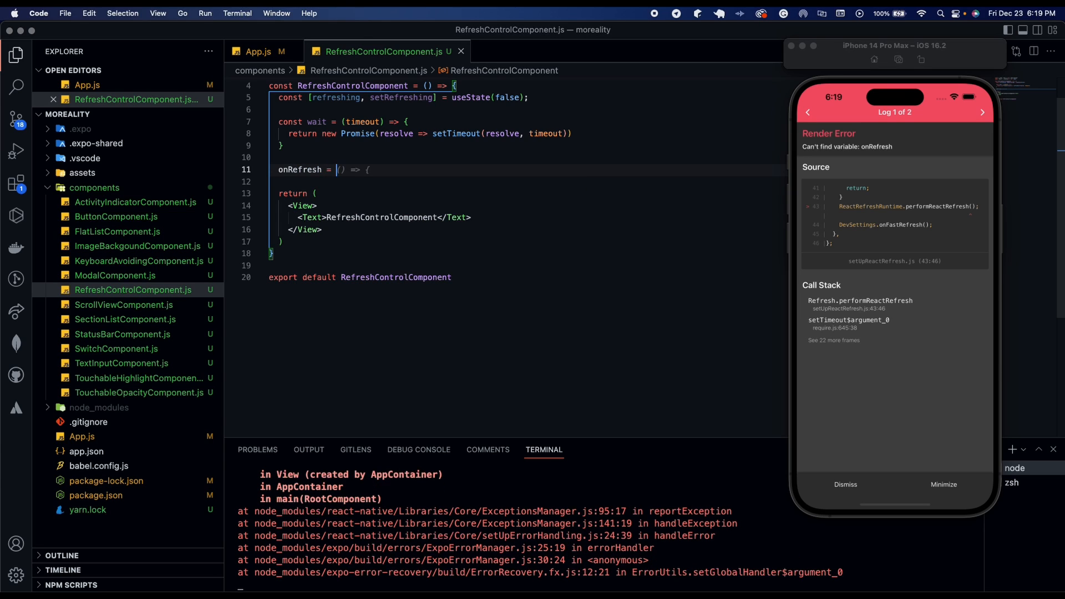
{"action": "type", "text": "useState(true"}
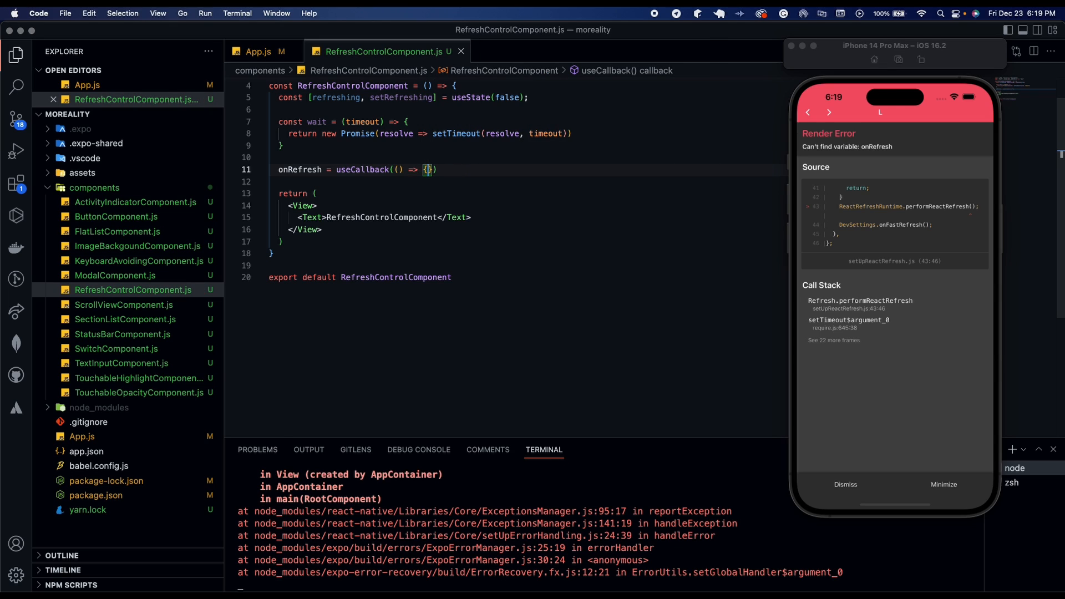
{"action": "key", "text": "enter"}
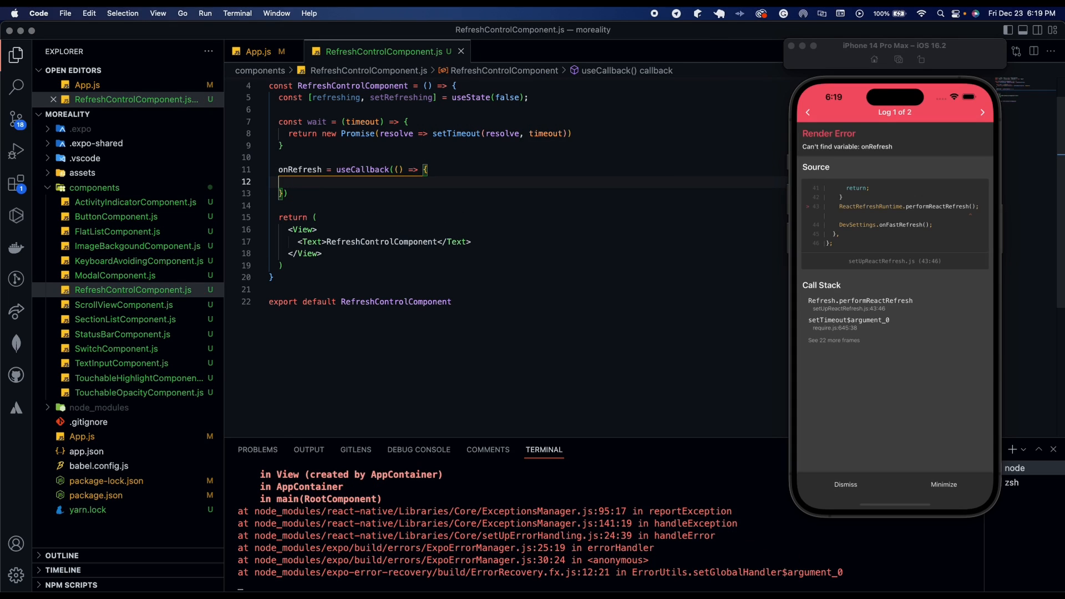
{"action": "type", "text": "setRefreshing(true"}
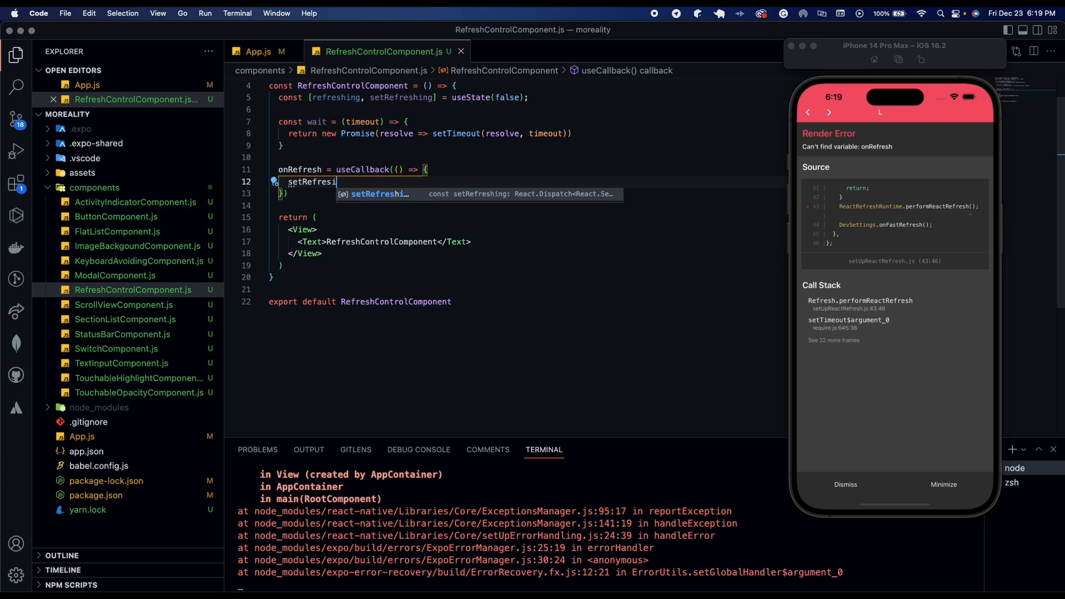
- Chain wait(2000).then(() => setRefreshing(false)) and position for the dependency array
{"action": "type", "text": "g(true"}
{"action": "type", "text": "wait(2000"}
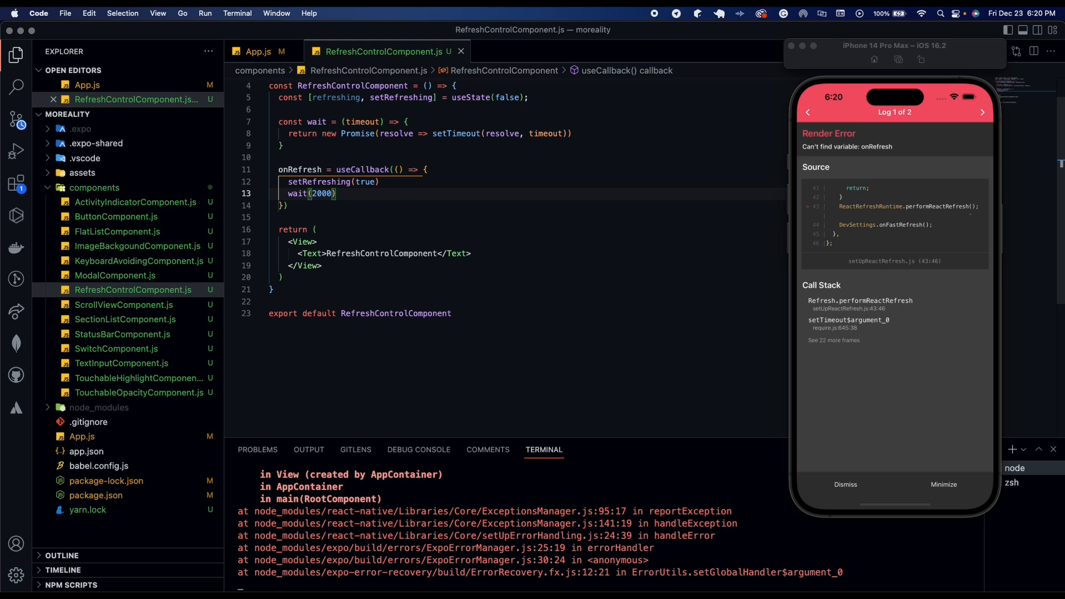
{"action": "type", "text": ".then(() =>"}
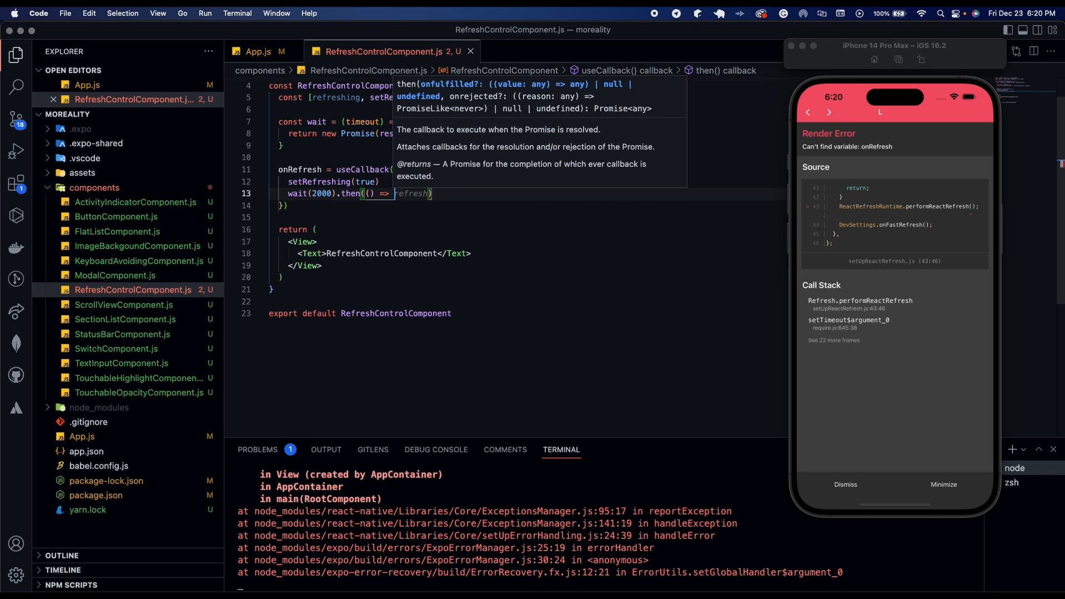
{"action": "type", "text": "setRefreshing(false)"}
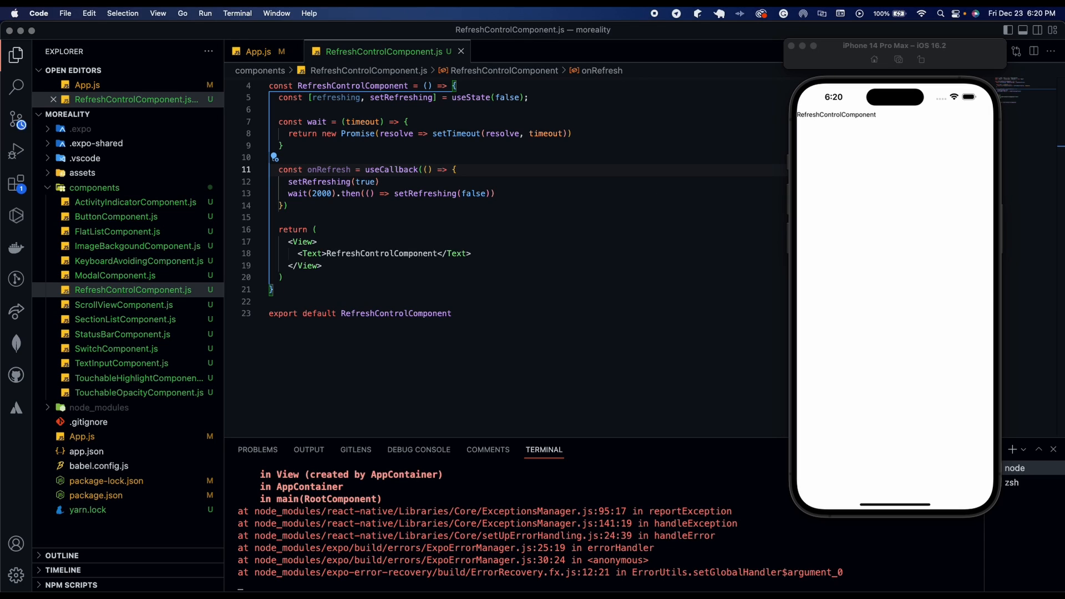
{"action": "left_click", "coordinate": [284, 205]}
{"action": "type", "text": ", []"}
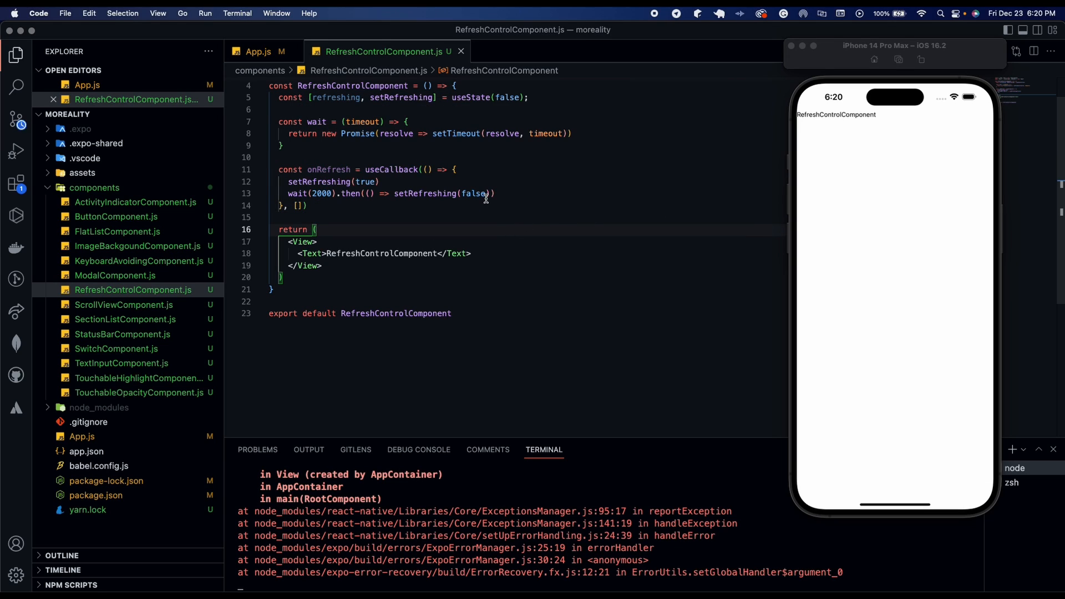
- Scroll to the top to confirm the react import reads { useCallback, useState }
{"action": "scroll", "scroll_direction": "down", "scroll_amount": 3}
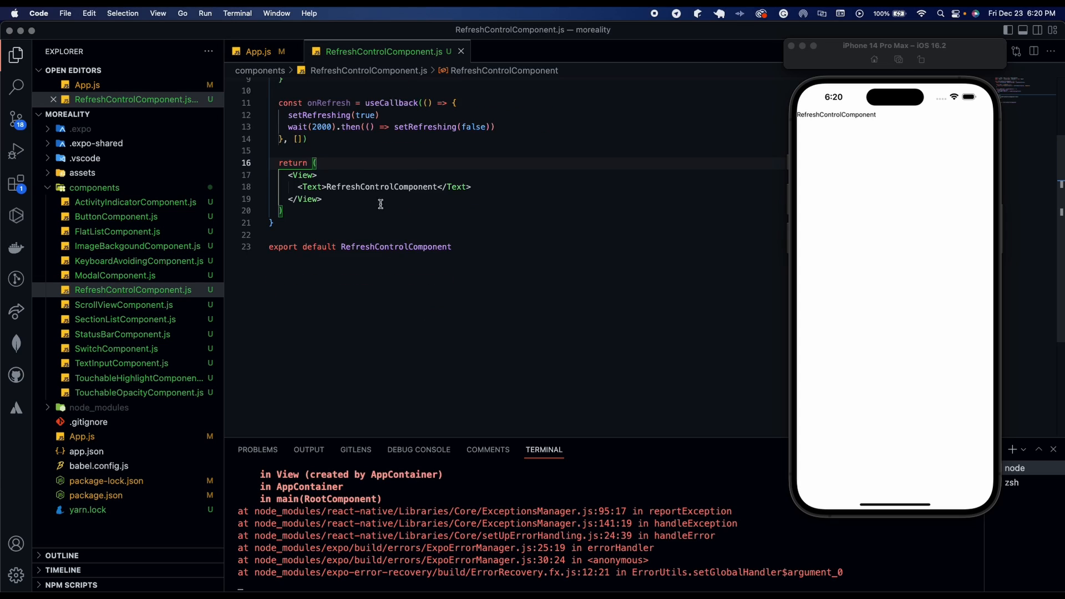
{"action": "scroll", "scroll_direction": "up", "scroll_amount": 3}
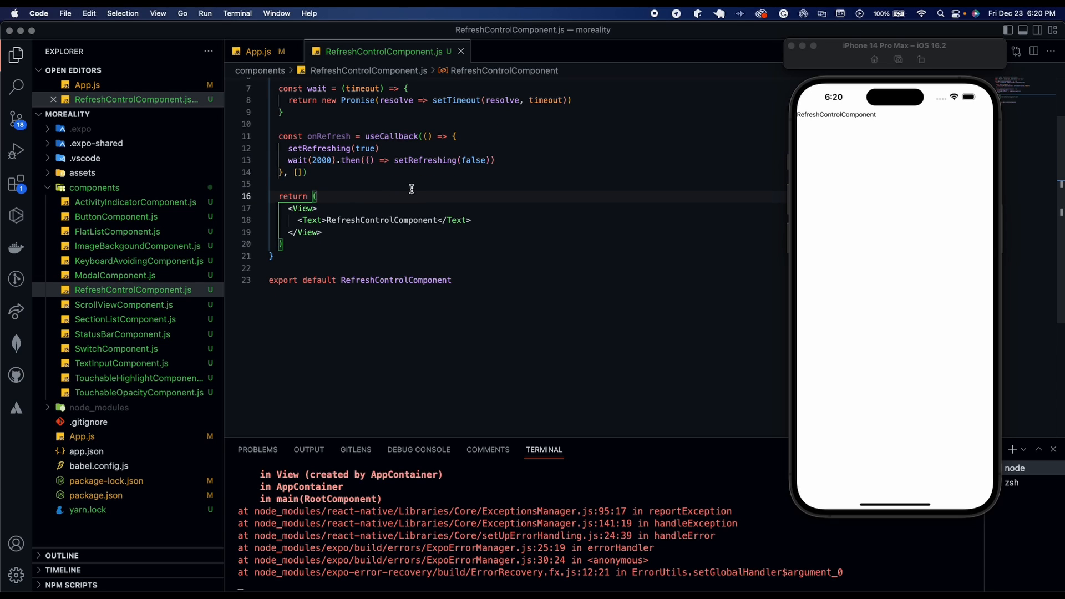
{"action": "scroll", "scroll_direction": "up", "scroll_amount": 3}
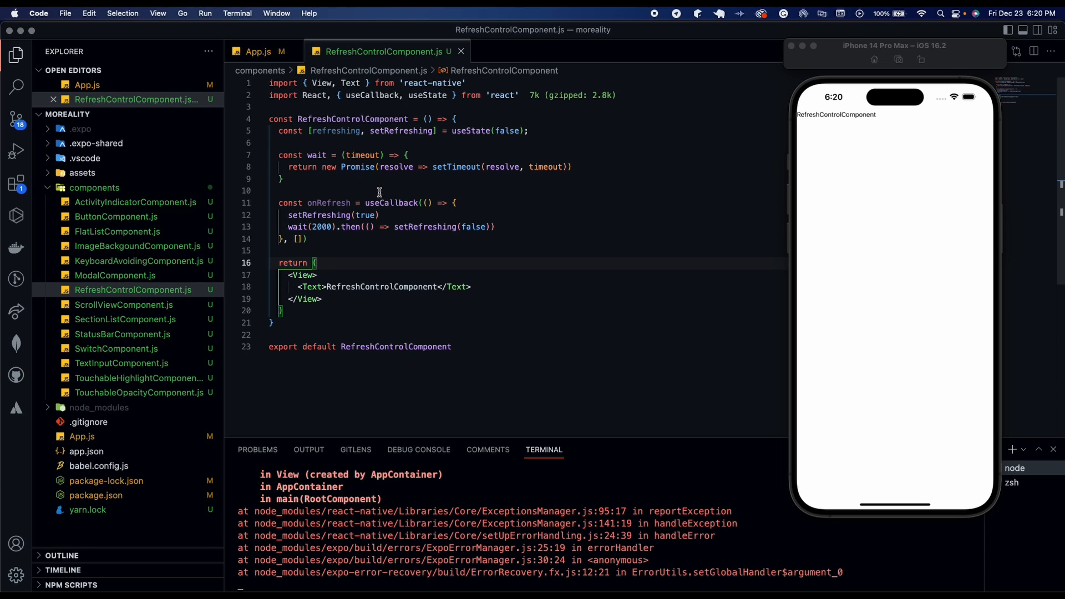
{"action": "mouse_move", "coordinate": [511, 208]}
{"action": "type", "text": "<ScrollView></ScrollView>"}
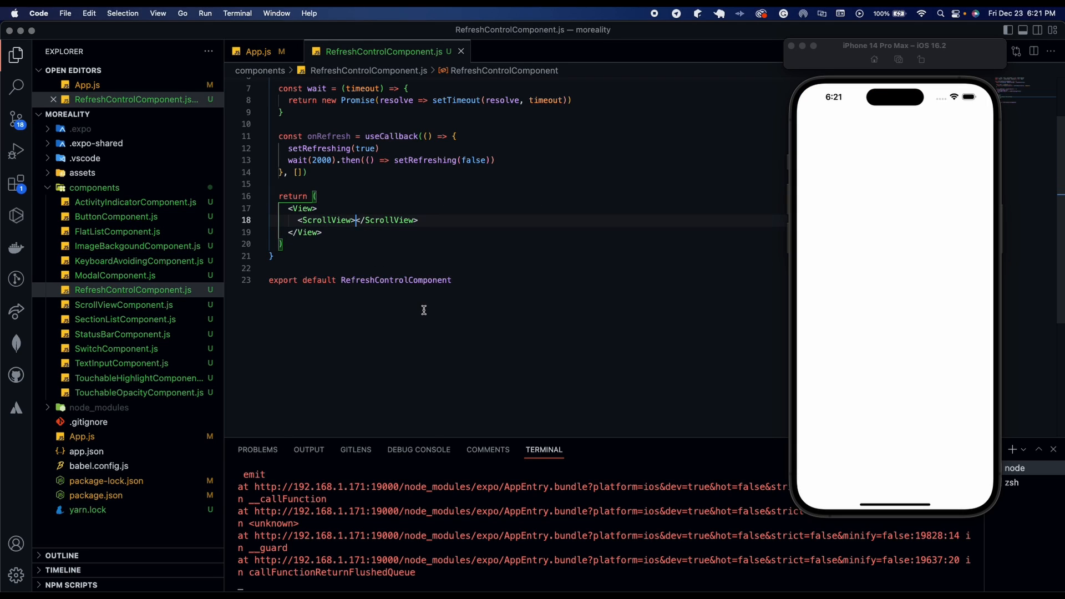
- Return a ScrollView with contentContainerStyle={styles.scrollView} and add const styles = StyleSheet.create({})
{"action": "key", "text": "enter"}
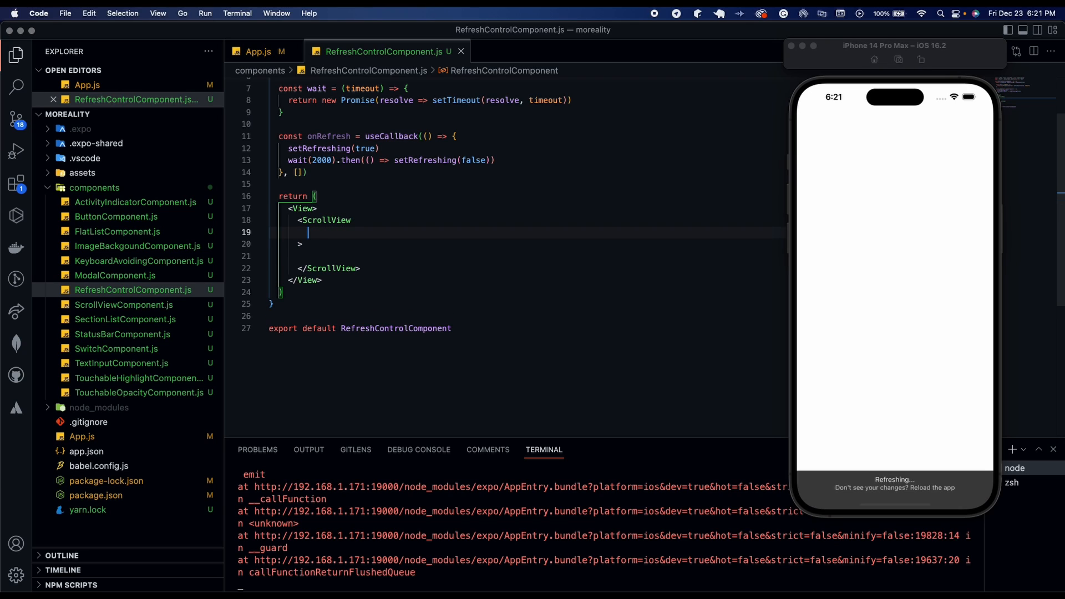
{"action": "type", "text": "contetn"}
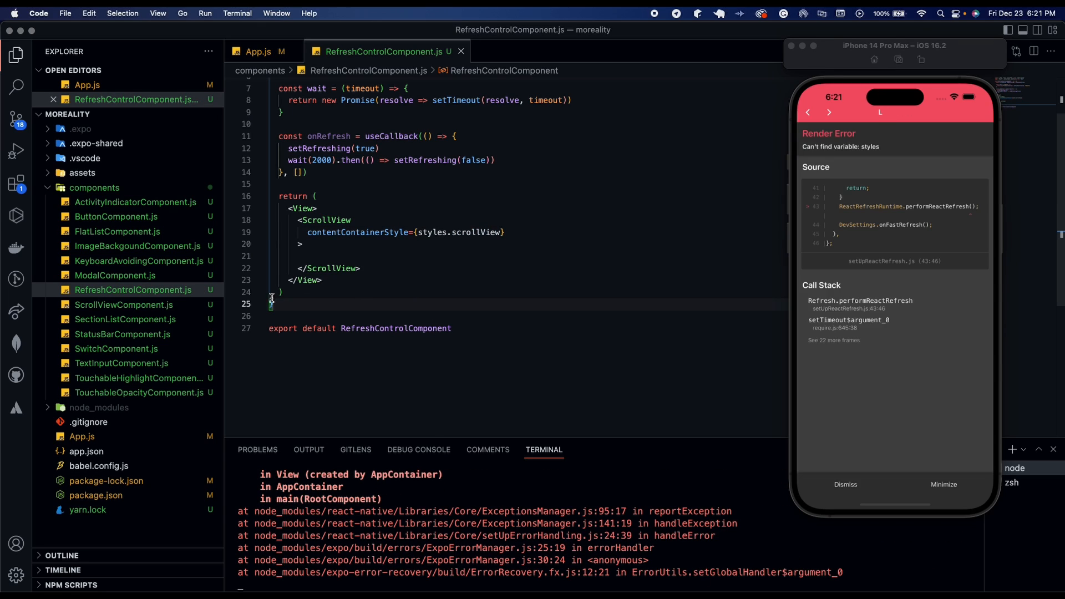
{"action": "type", "text": "rn"}
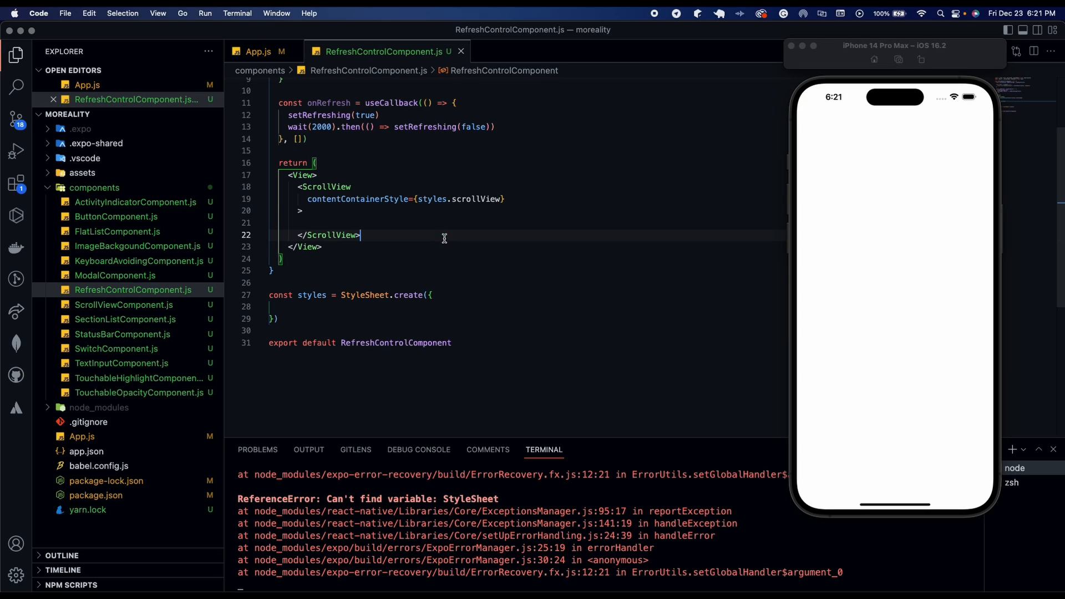
- Add a refreshControl={} prop to the ScrollView holding a RefreshControl from react-native
{"action": "left_click", "coordinate": [506, 199]}
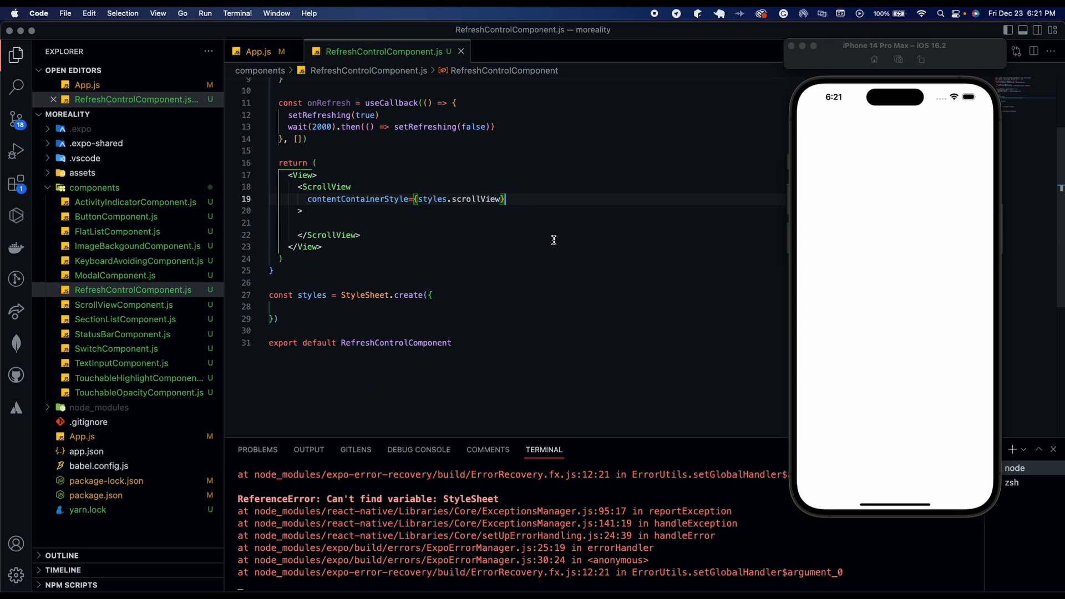
{"action": "type", "text": "refreshControl"}
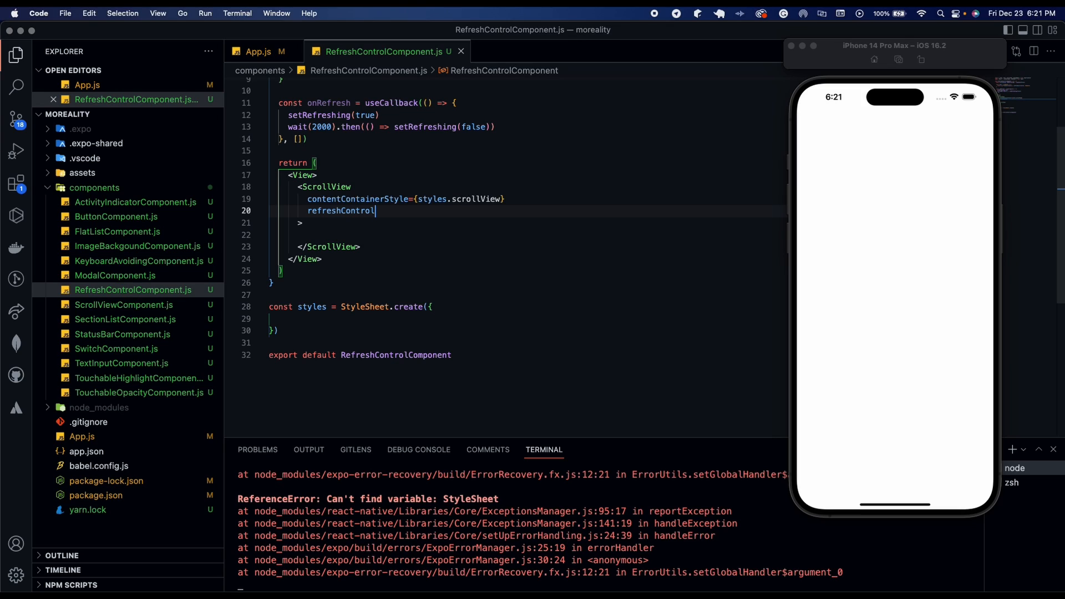
{"action": "type", "text": "={}"}
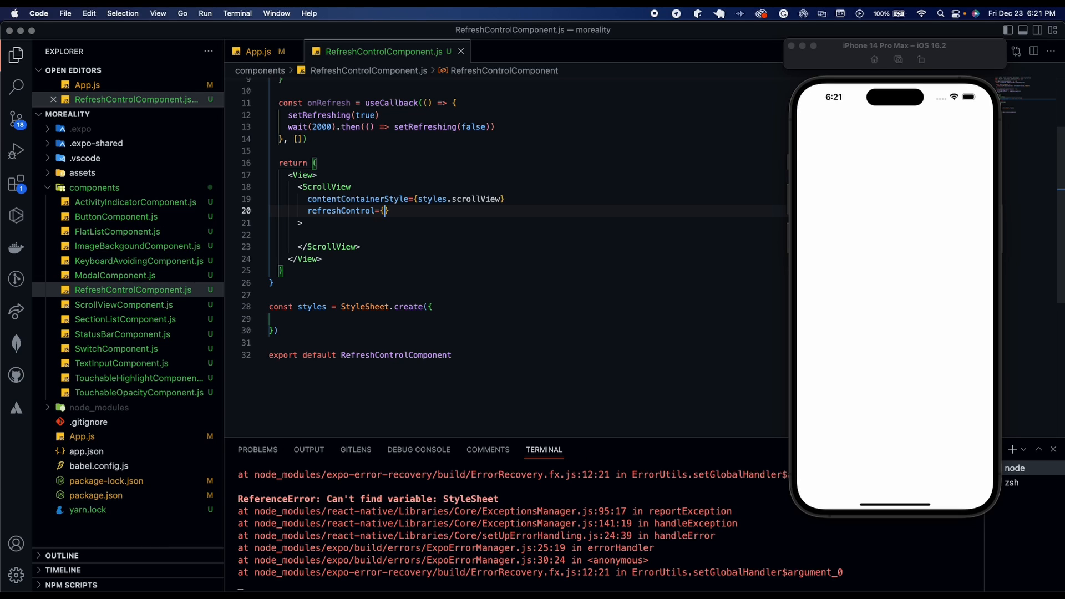
{"action": "type", "text": "refreshControl"}
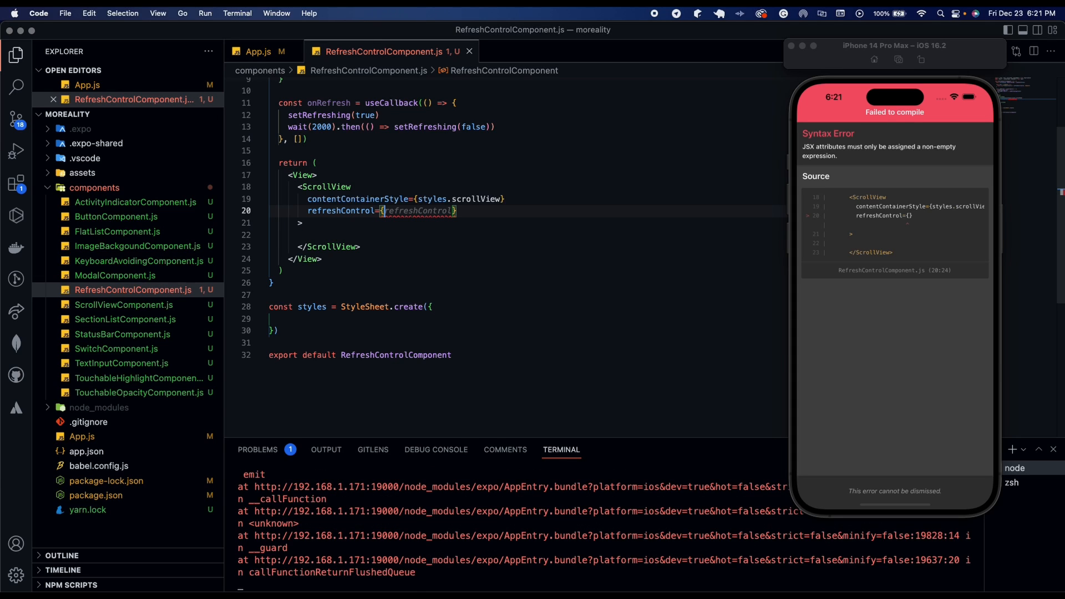
{"action": "key", "text": "enter"}
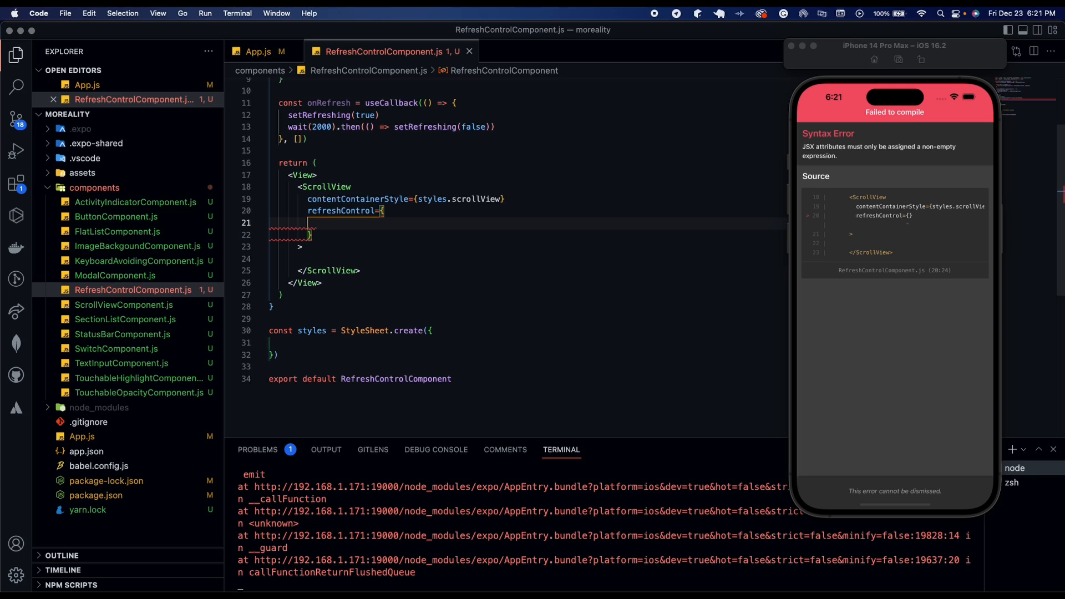
{"action": "type", "text": "<"}
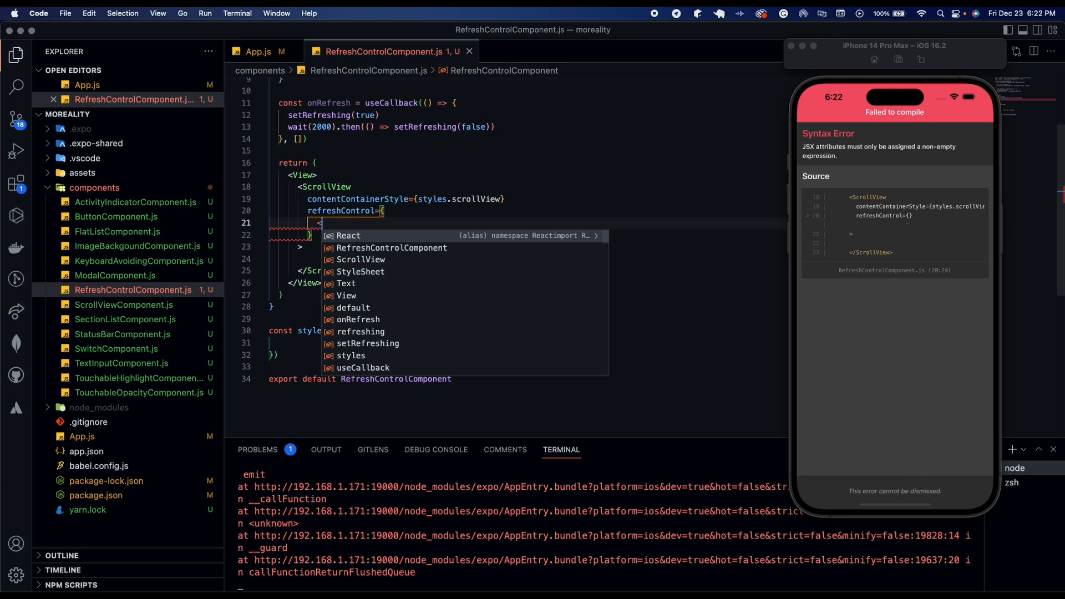
{"action": "type", "text": "React.Component"}
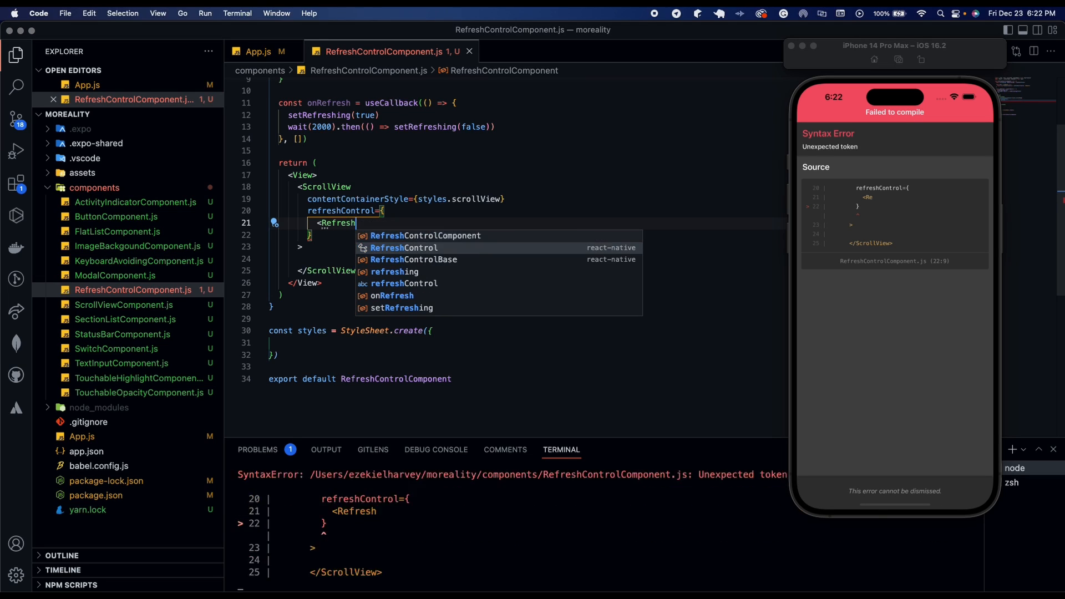
{"action": "left_click", "coordinate": [403, 247]}
{"action": "type", "text": "/>"}
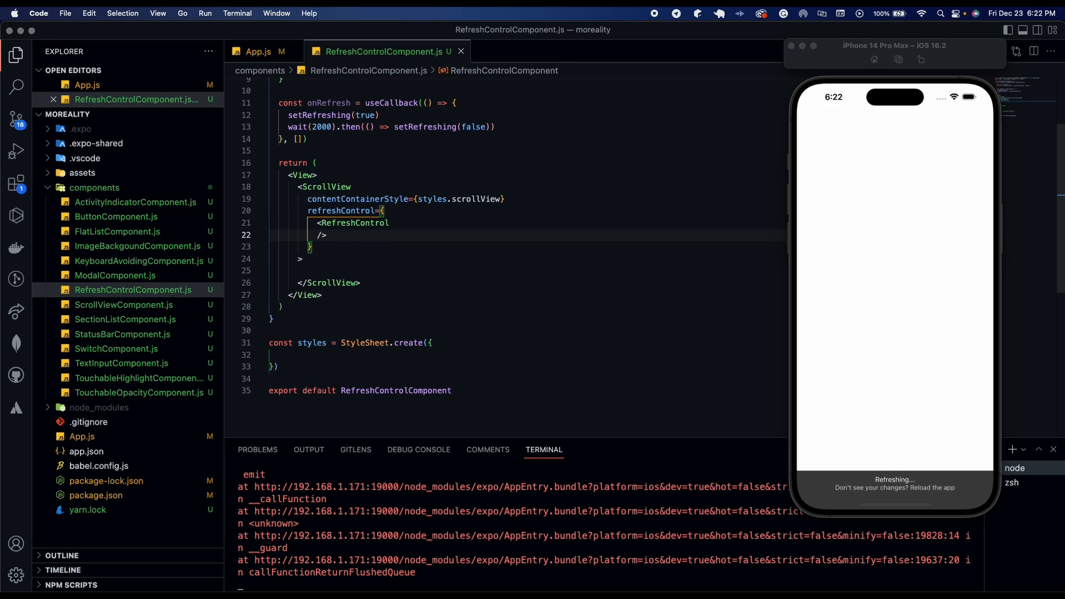
- Set the RefreshControl's refreshing={refreshing} and onRefresh={onRefresh}
{"action": "type", "text": "refreshing={"}
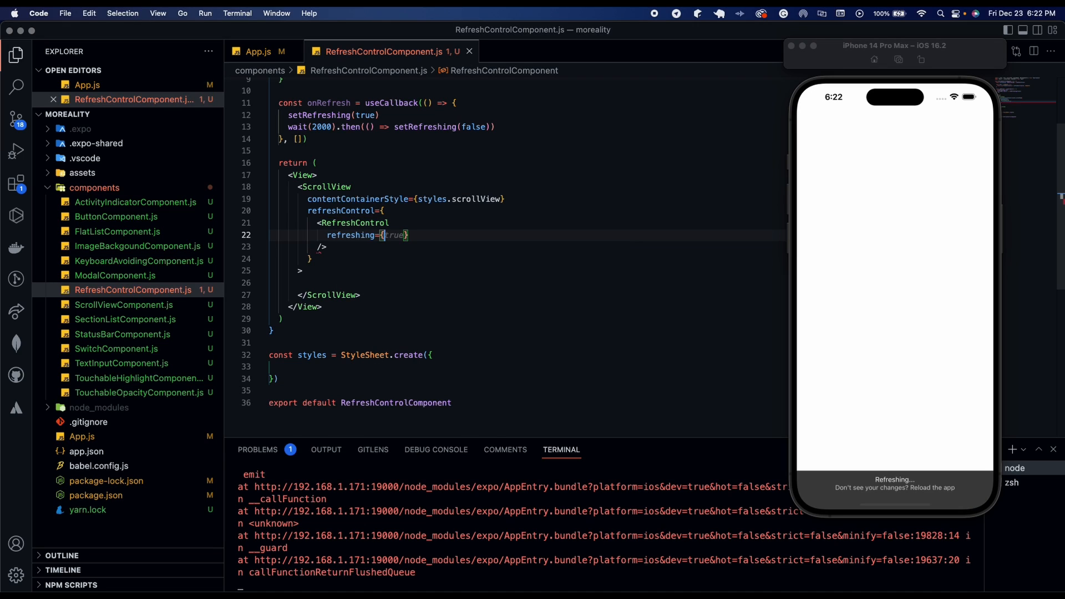
{"action": "type", "text": "refreshing"}
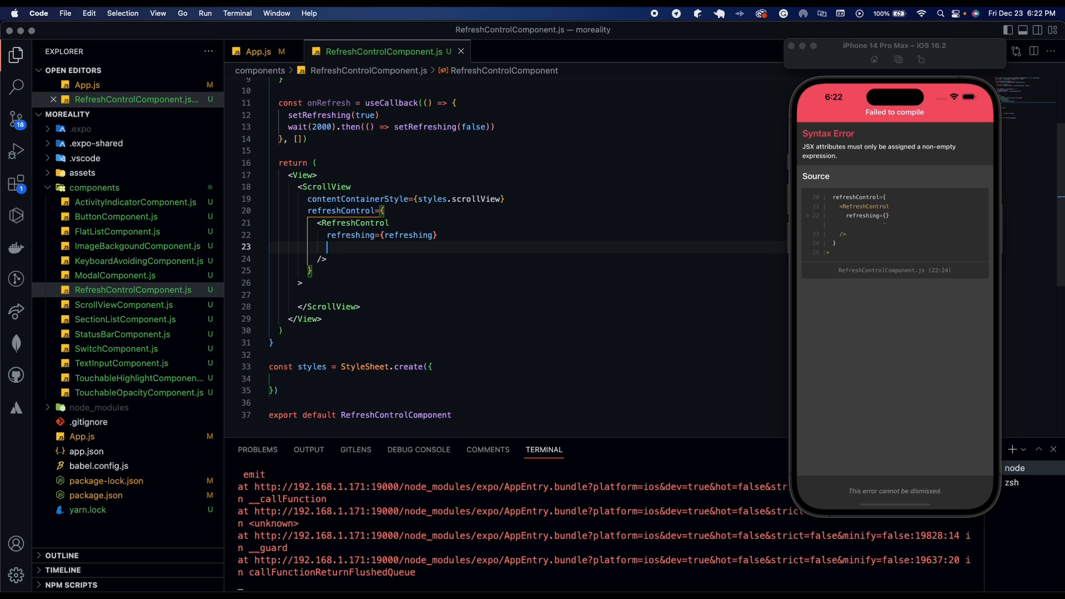
{"action": "type", "text": "onRefresh"}
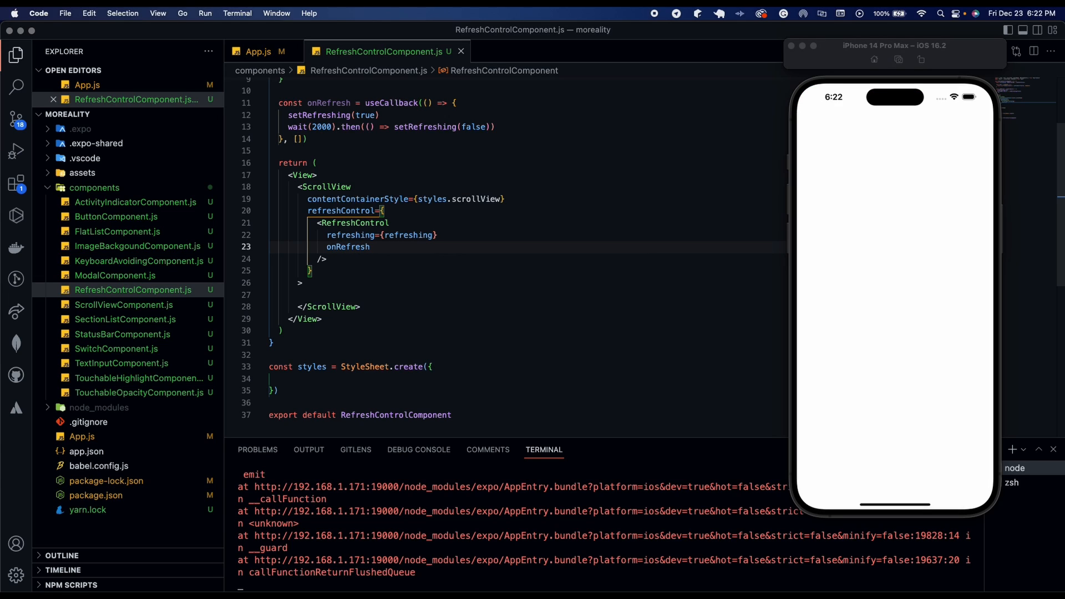
{"action": "type", "text": "={onRefresh}"}
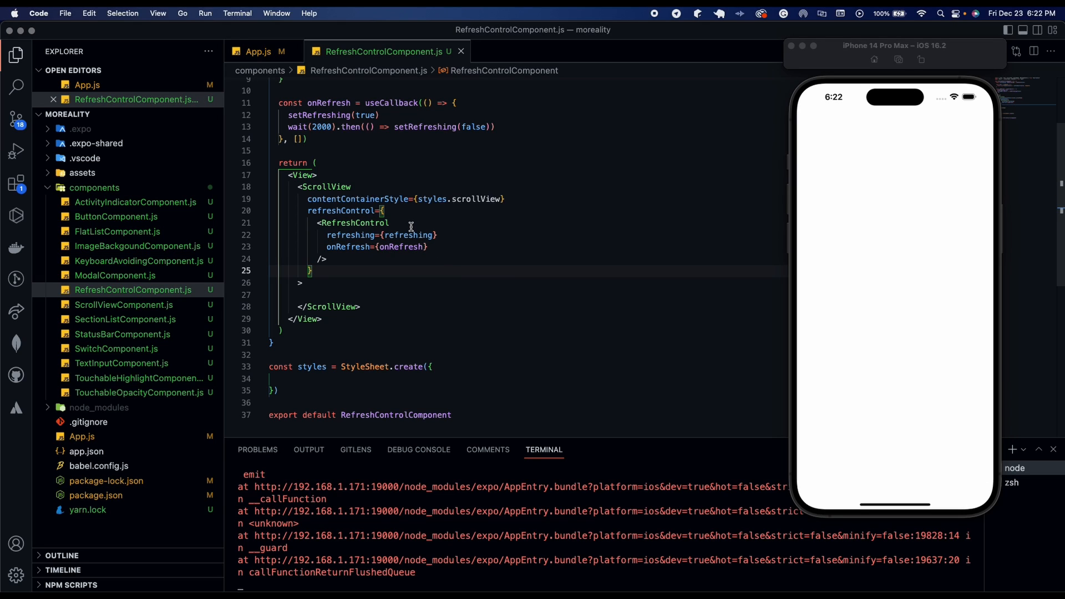
{"action": "mouse_move", "coordinate": [399, 219]}
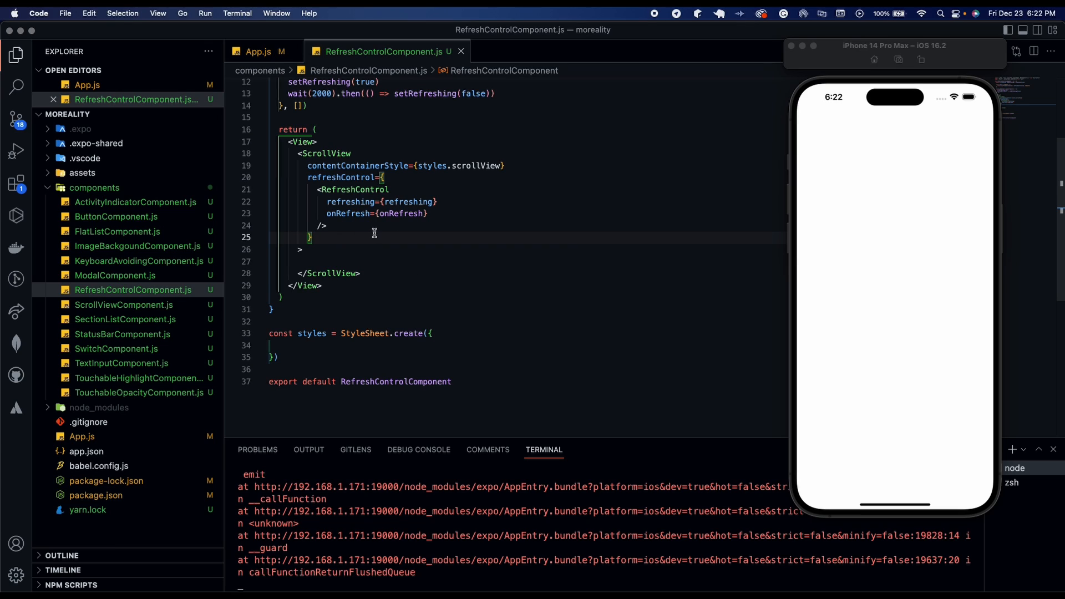
{"action": "mouse_move", "coordinate": [323, 238]}
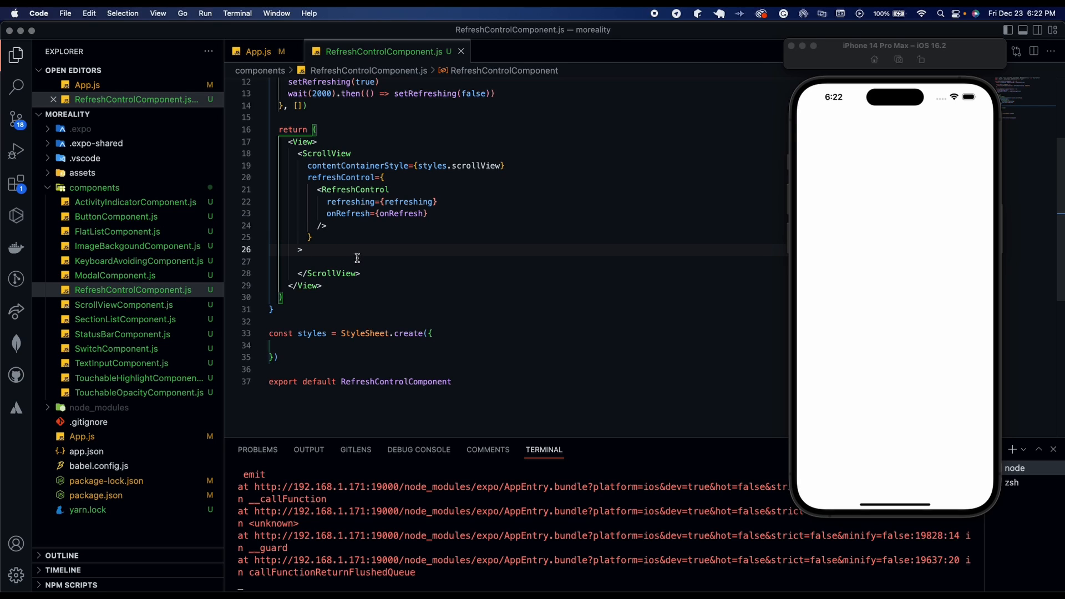
- Add <Text>Pull down to refresh</Text> inside the ScrollView
{"action": "left_click", "coordinate": [308, 262]}
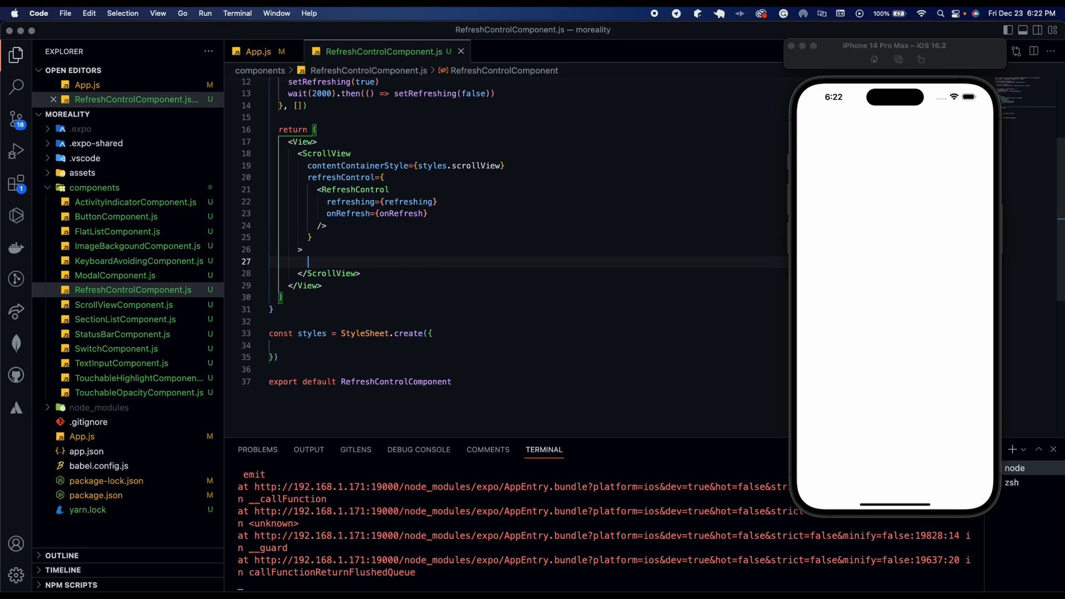
{"action": "type", "text": "<Text></Text>"}
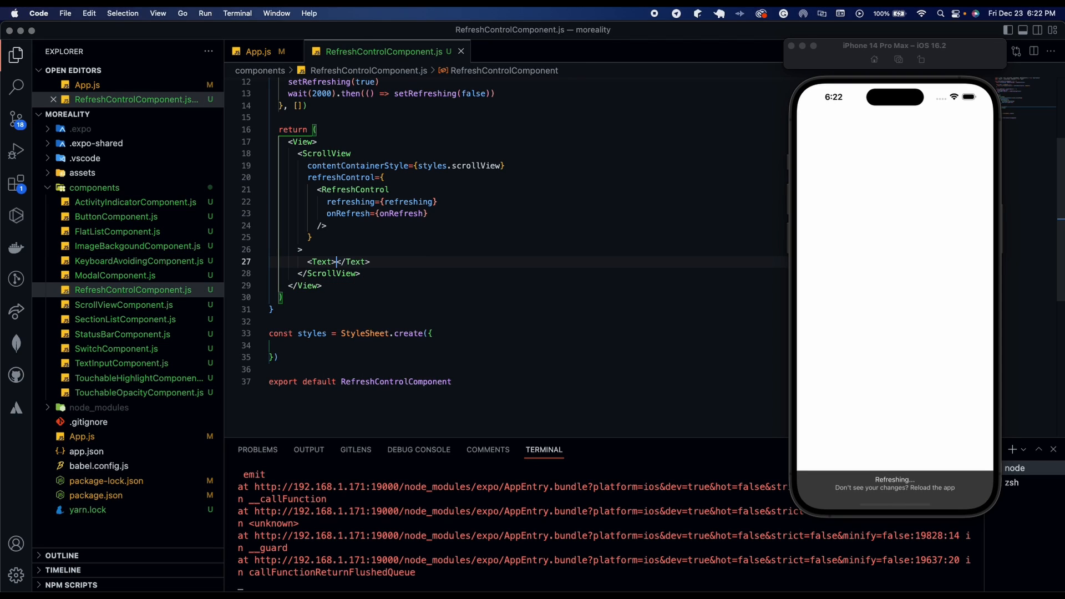
{"action": "type", "text": "Pull"}
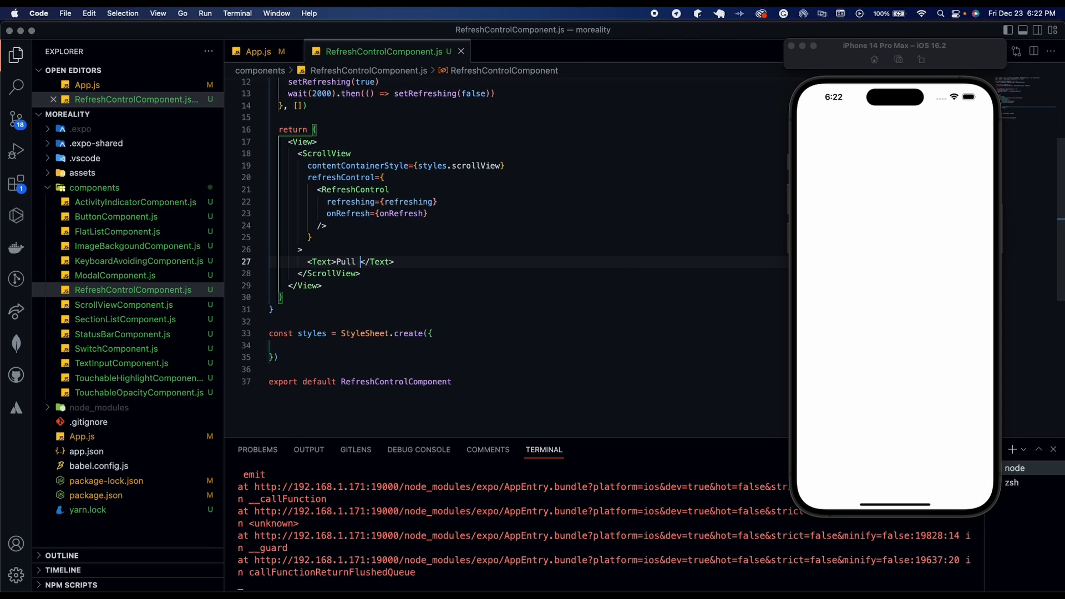
{"action": "type", "text": "down to refre"}
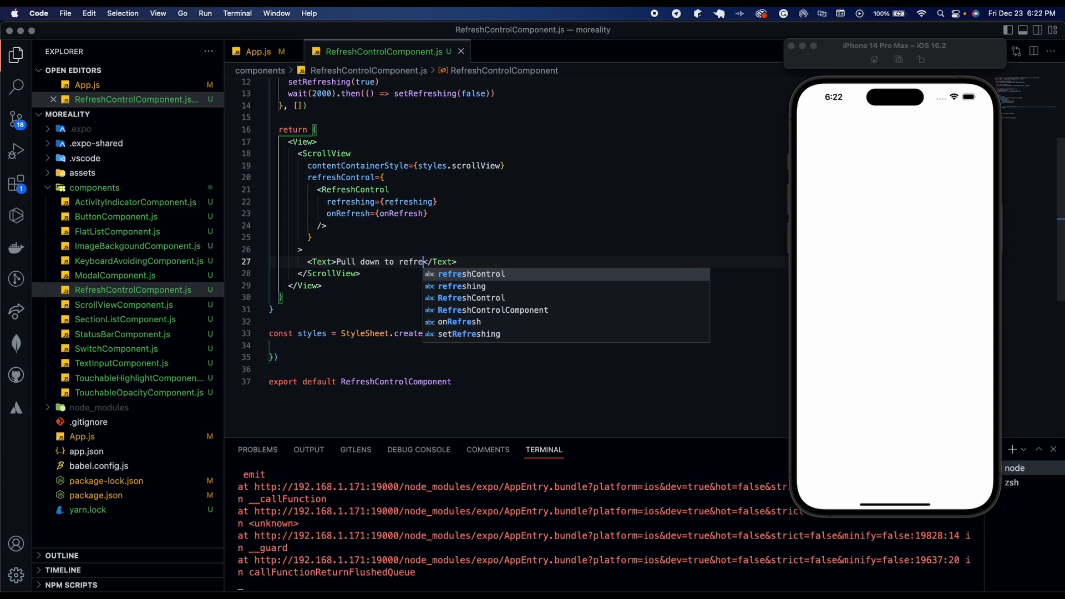
{"action": "type", "text": "sh"}
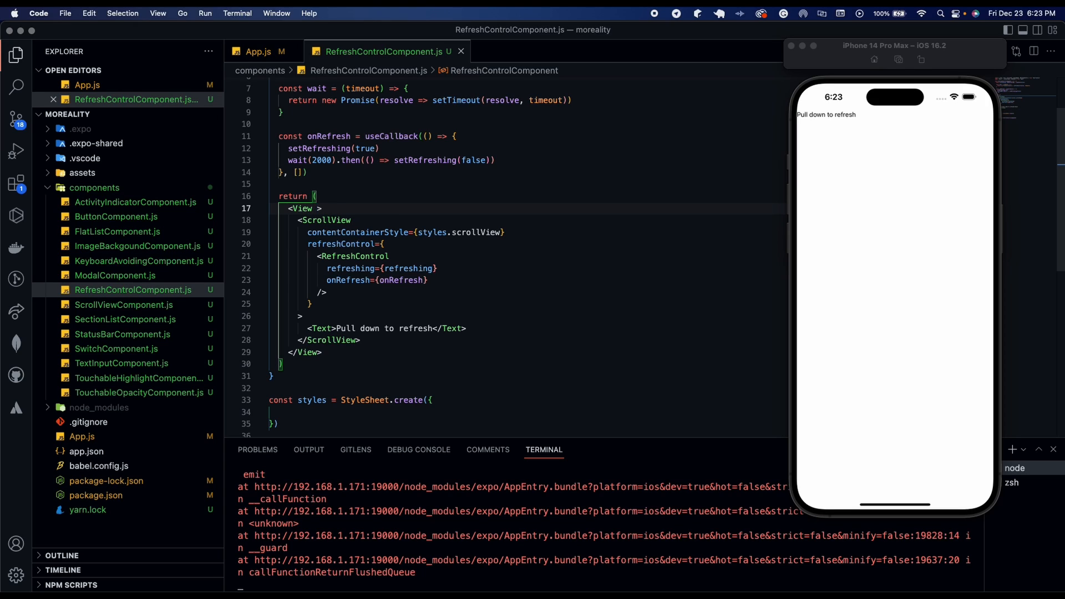
- Give the outer View style={styles.container} and define container: { flex: 1 } in the StyleSheet
{"action": "type", "text": "styles"}
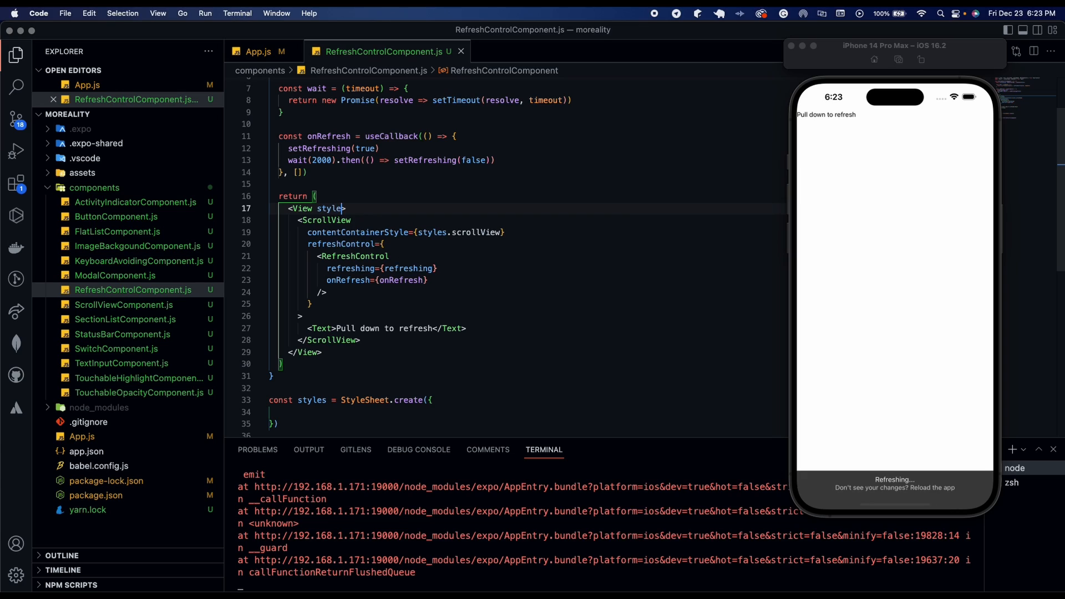
{"action": "type", "text": "={styles.container"}
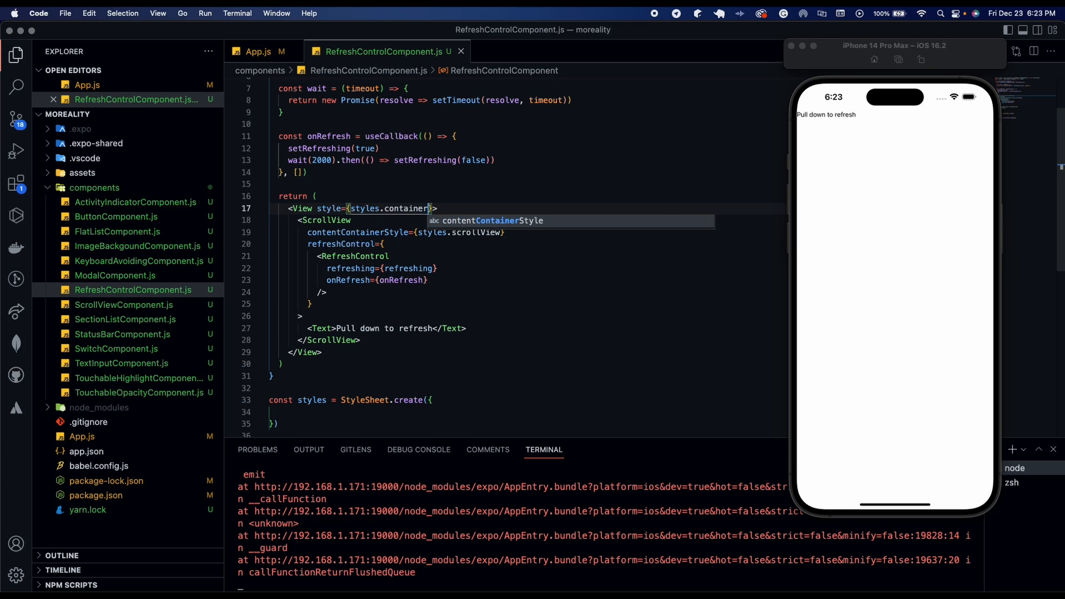
{"action": "scroll", "scroll_direction": "down", "scroll_amount": 3}
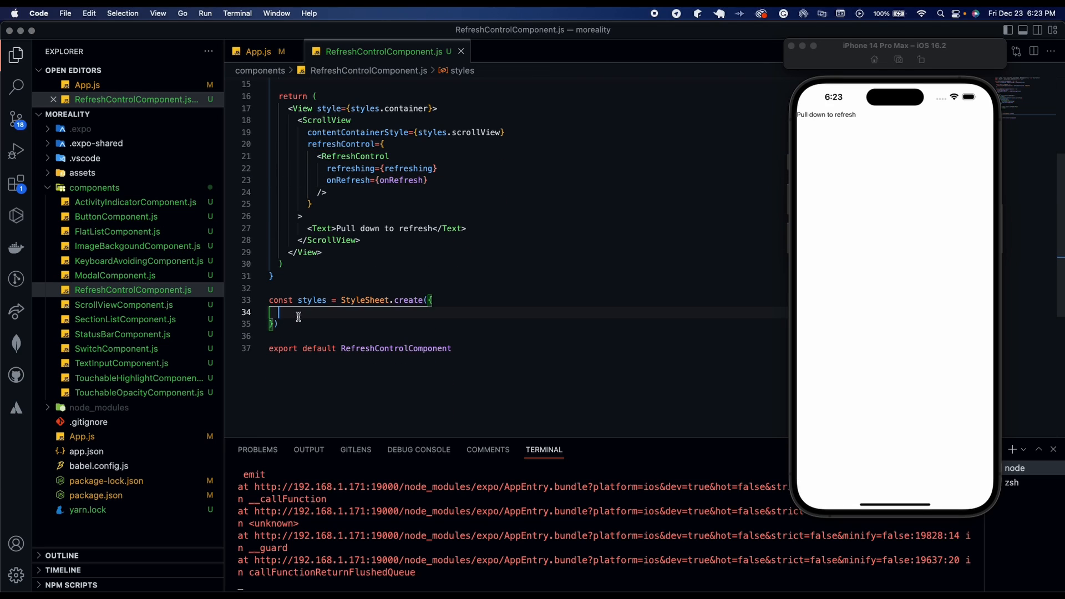
{"action": "type", "text": "container: {"}
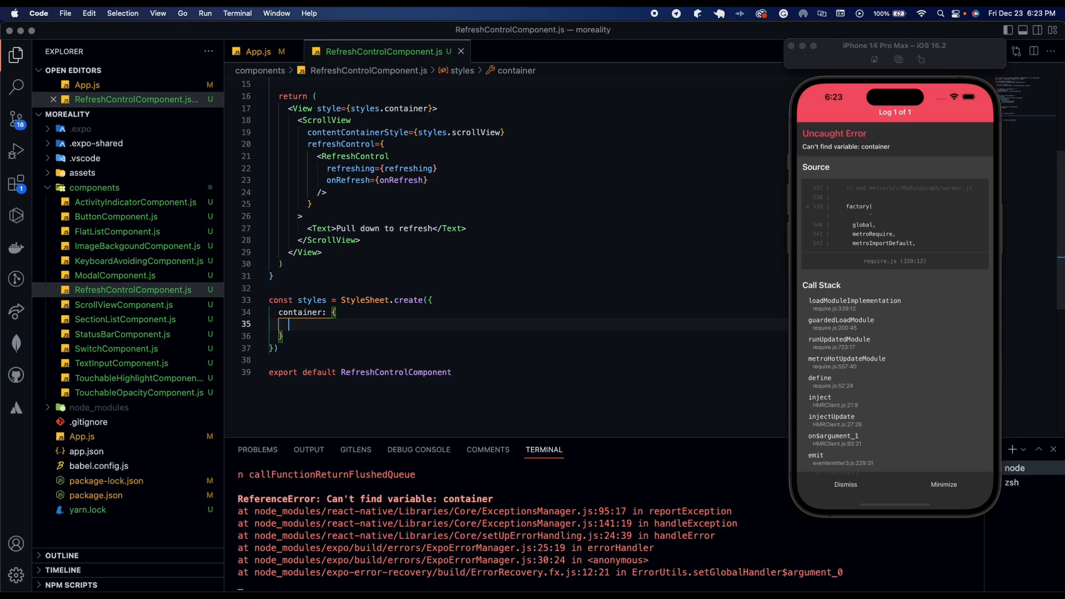
{"action": "left_click", "coordinate": [846, 485]}
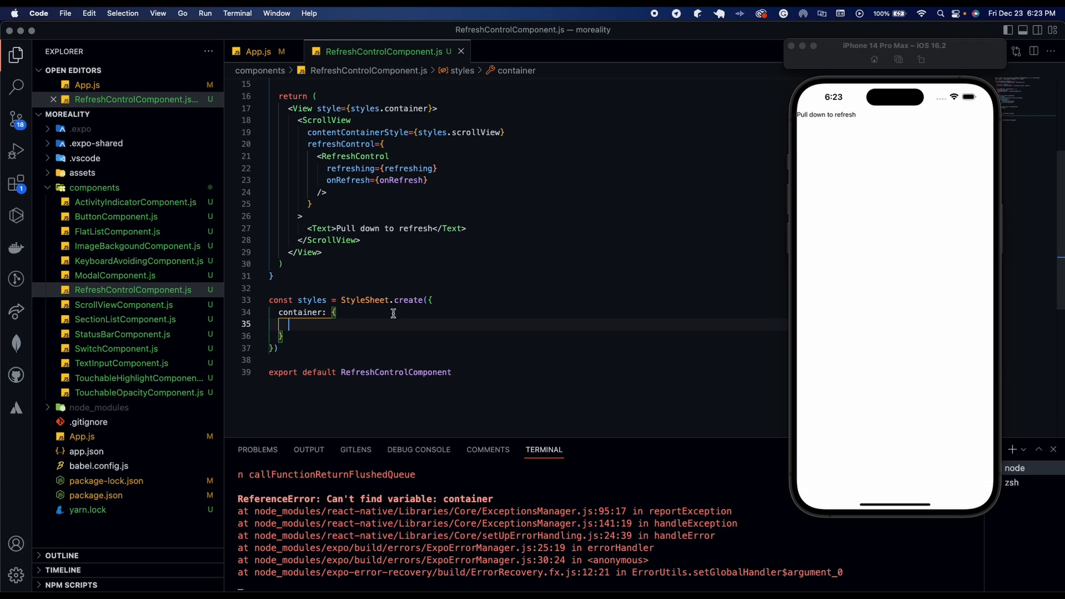
{"action": "type", "text": "flex: 1,"}
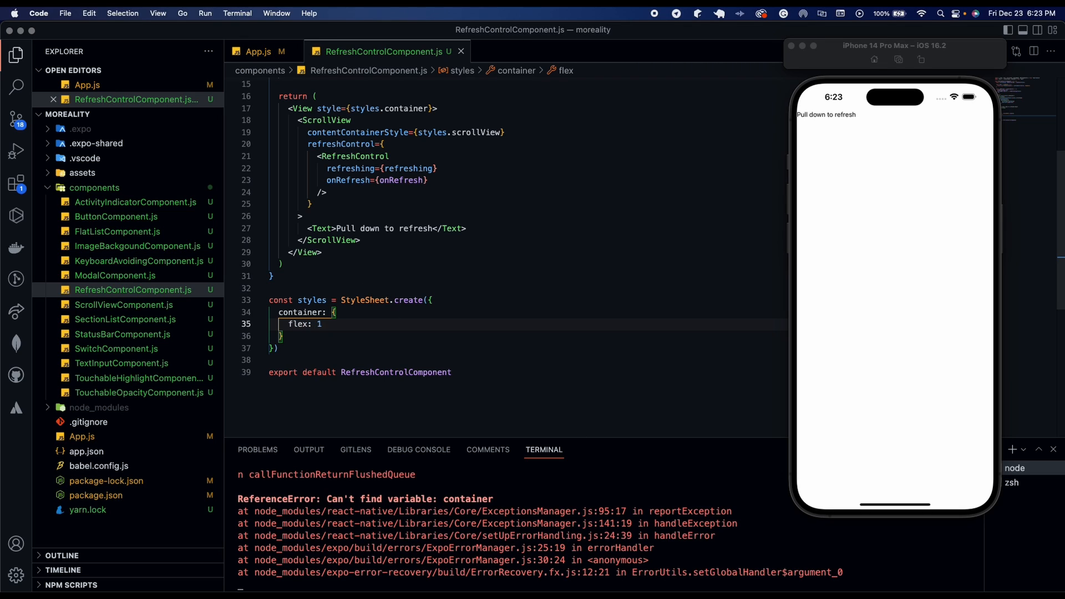
{"action": "left_click", "coordinate": [316, 336]}
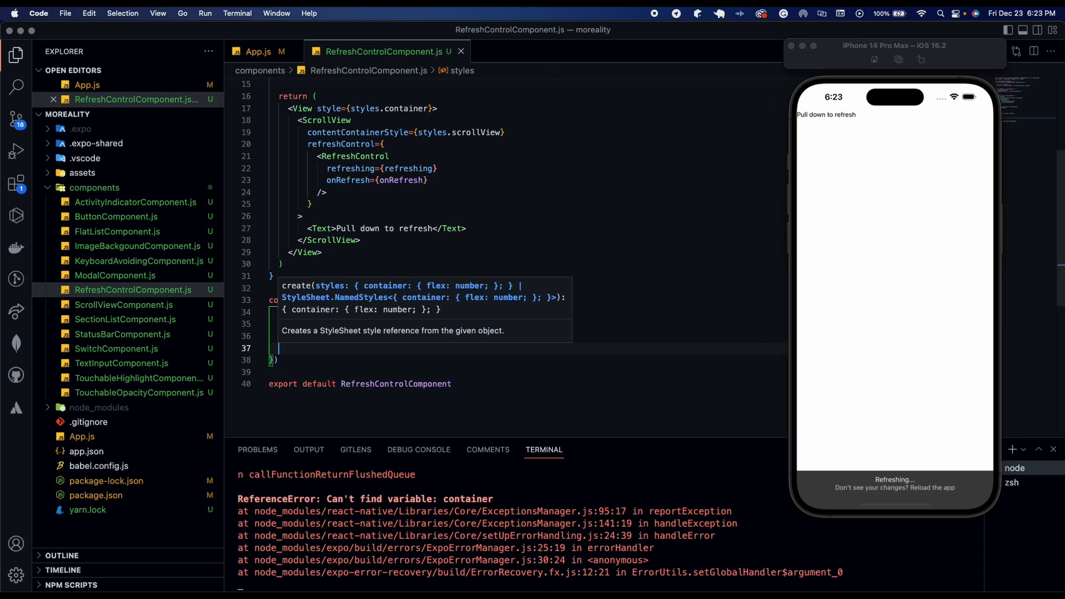
- Add scrollView style: flex 1, backgroundColor 'dodgerblue', alignItems and justifyContent 'center'
{"action": "type", "text": "scrollView: {"}
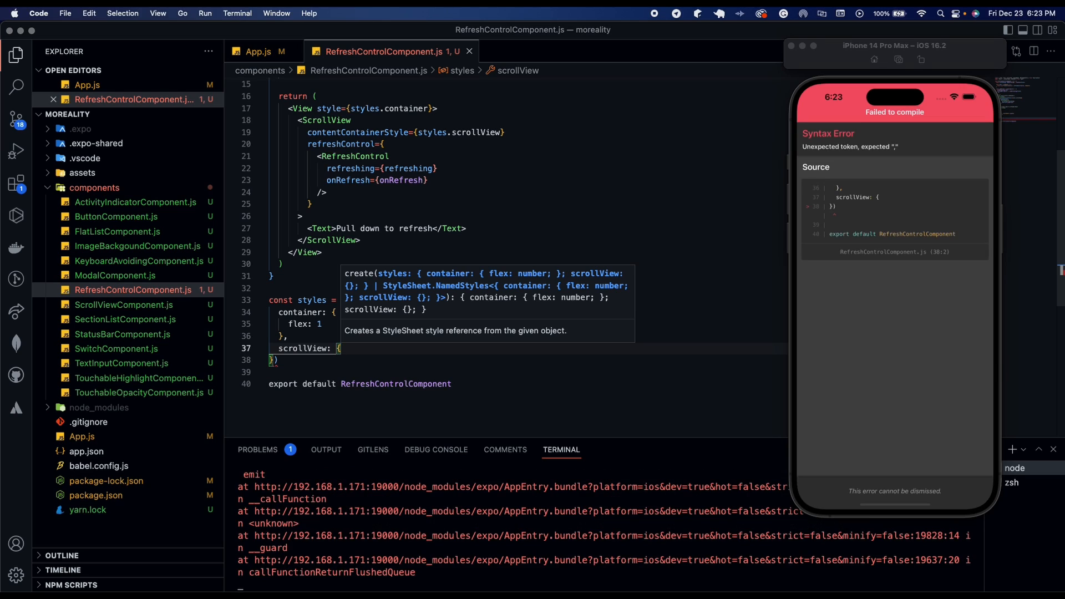
{"action": "key", "text": "enter"}
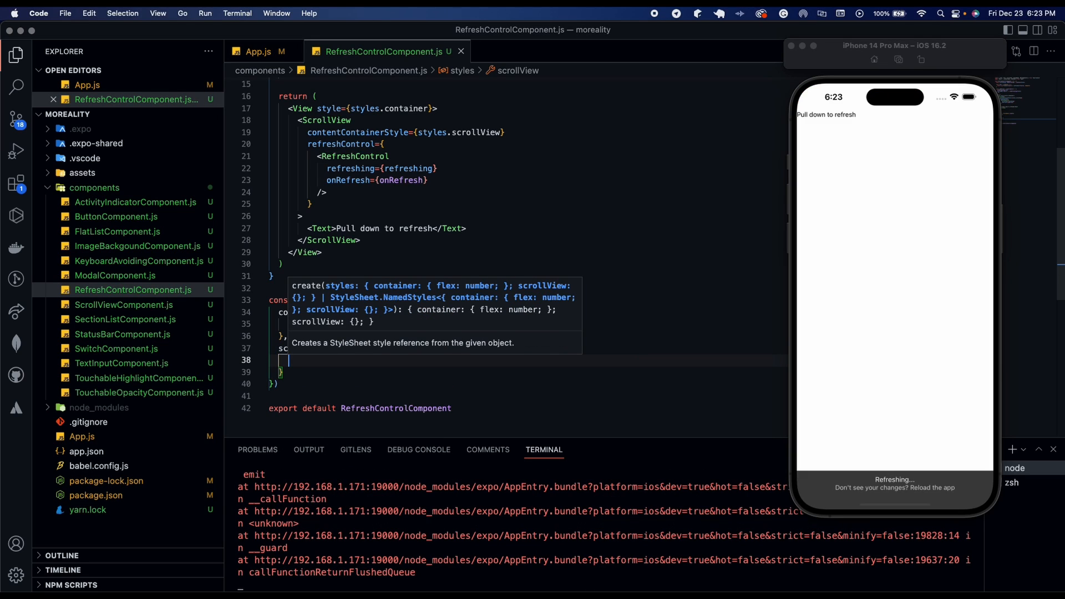
{"action": "type", "text": "flex: 1"}
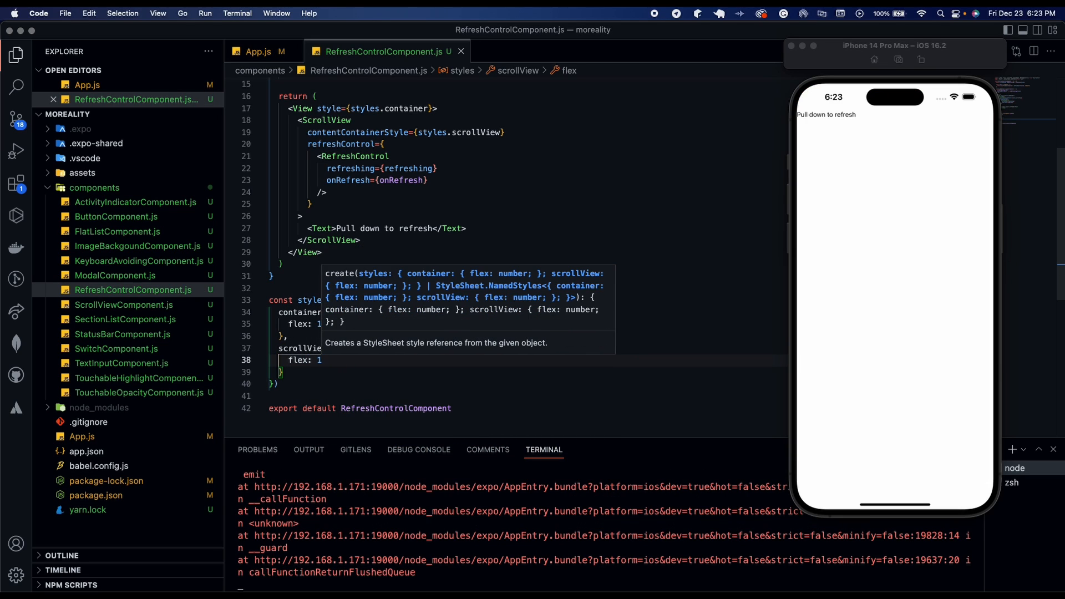
{"action": "type", "text": "backgroundColor: '"}
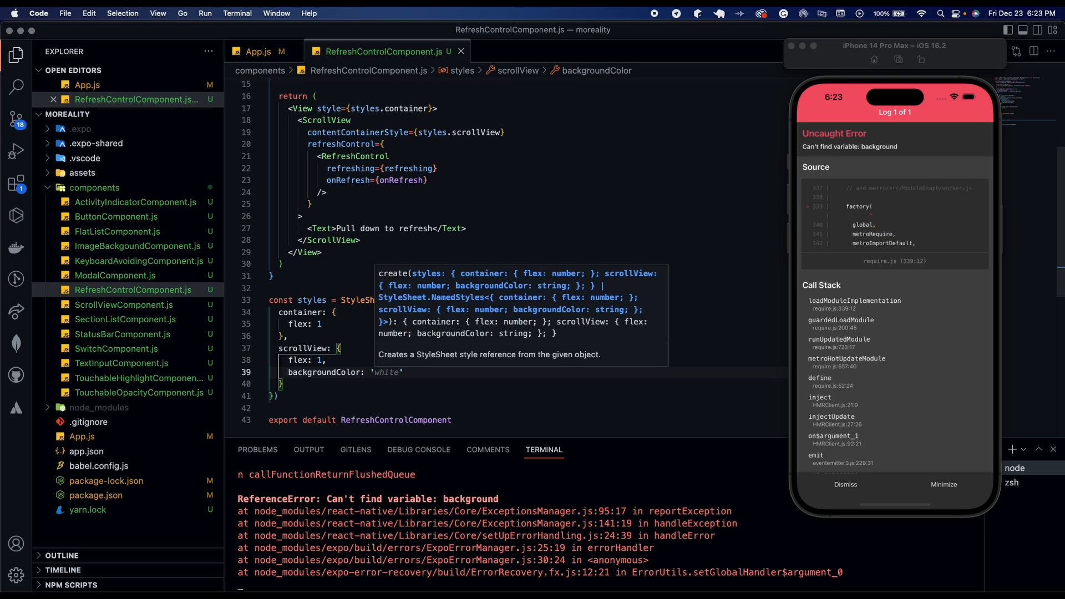
{"action": "type", "text": "dodgerblue',"}
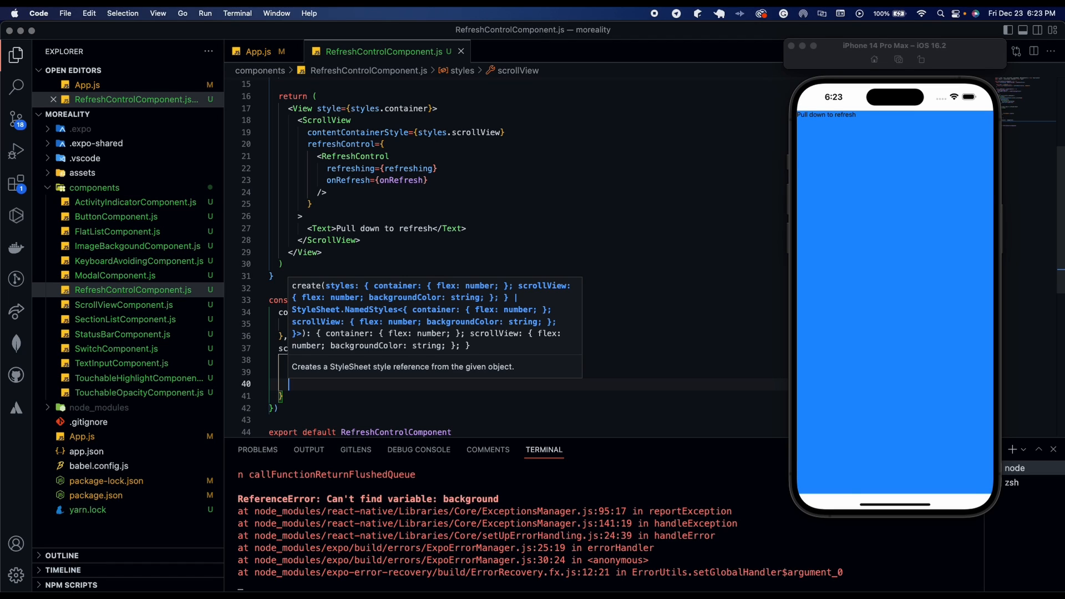
{"action": "type", "text": "alig"}
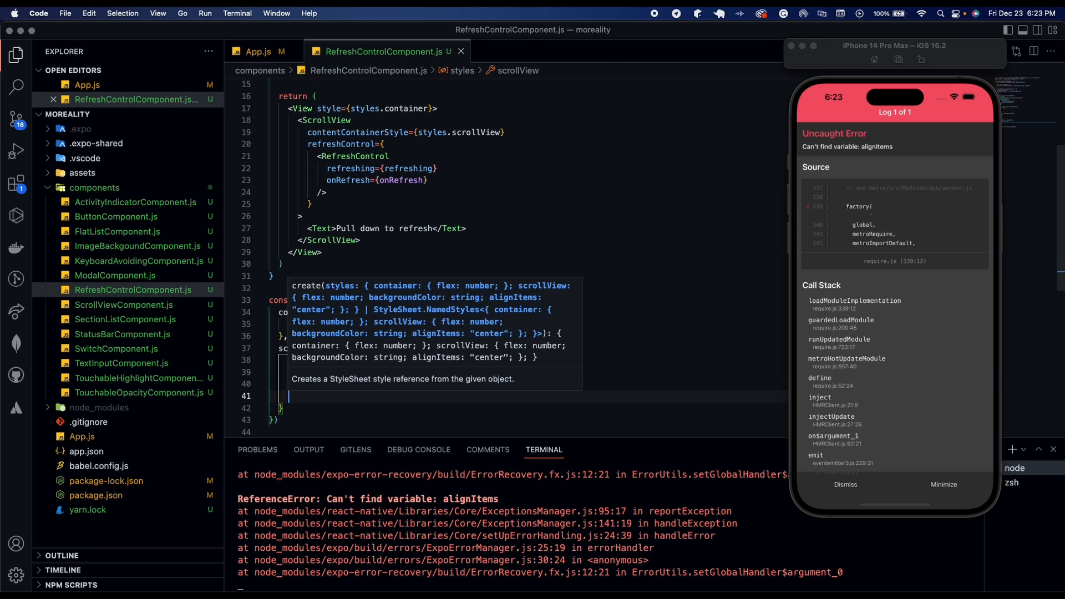
{"action": "type", "text": "justifyContent: 'center'"}
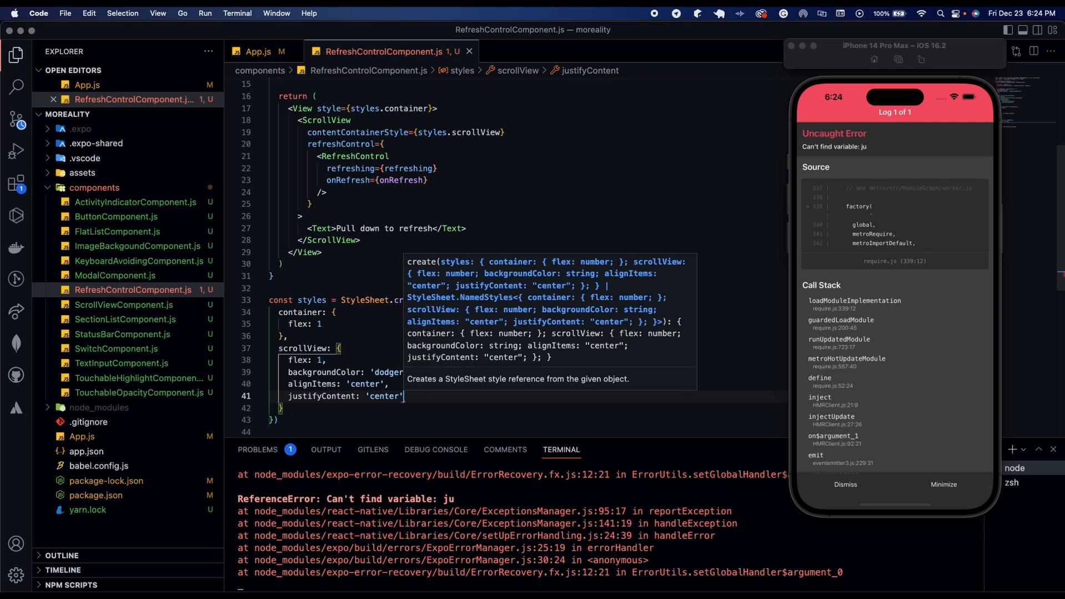
{"action": "type", "text": ","}
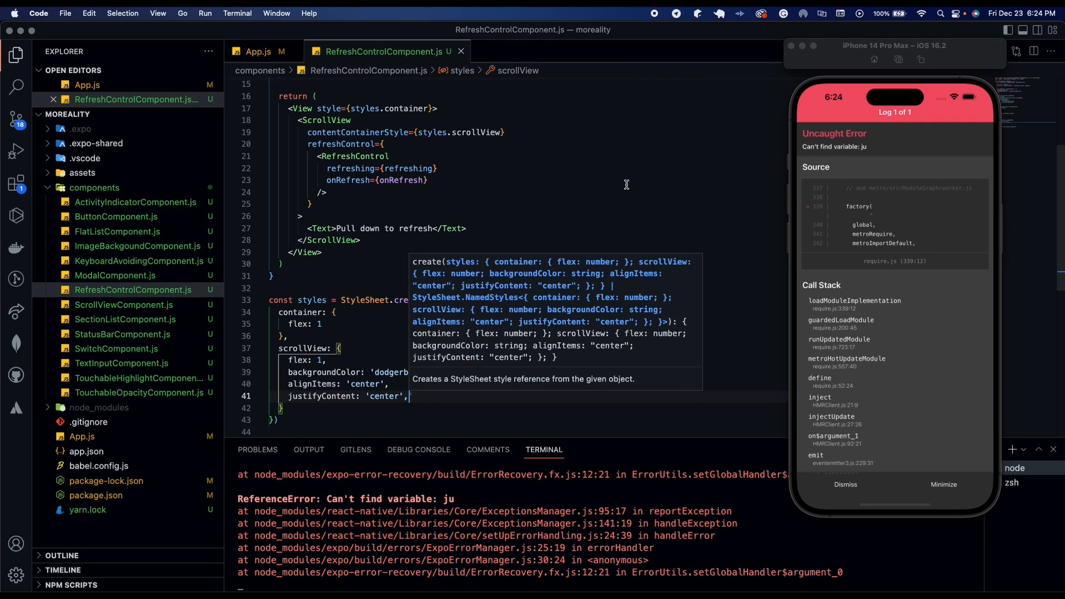